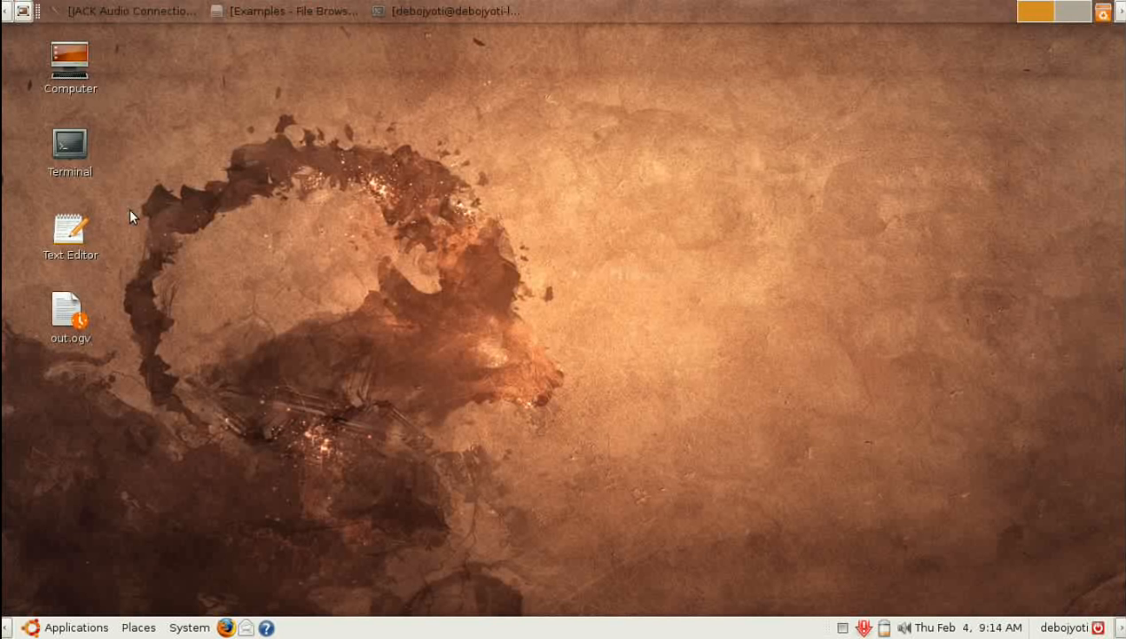
mouse_move(294, 357)
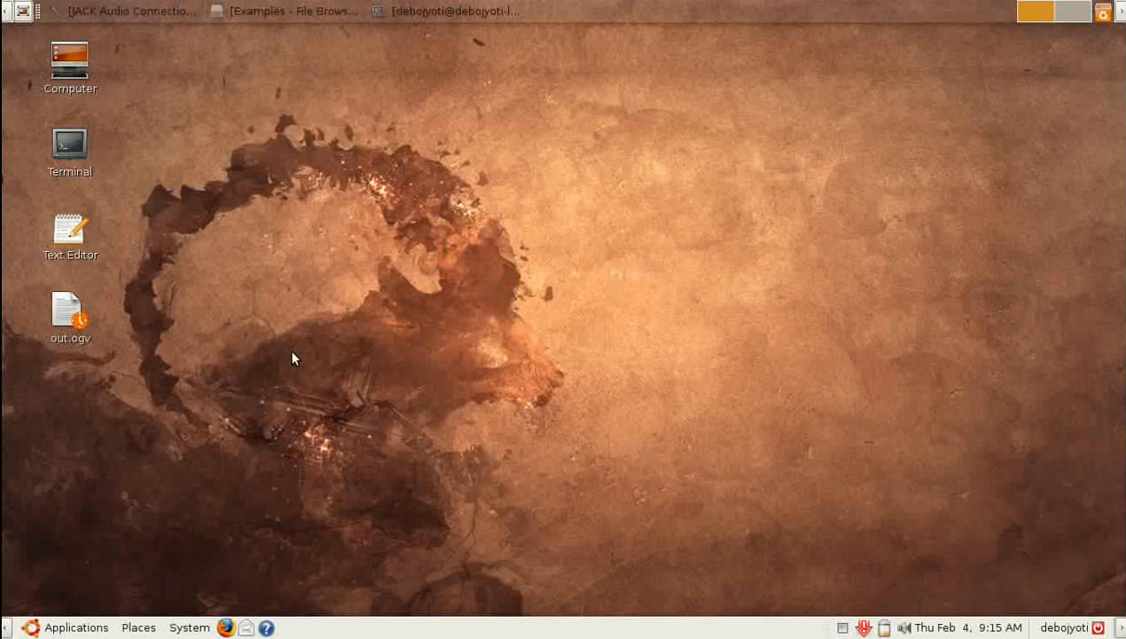
Open the Home Folder from Places and move the File Browser window toward the centre.
click(139, 628)
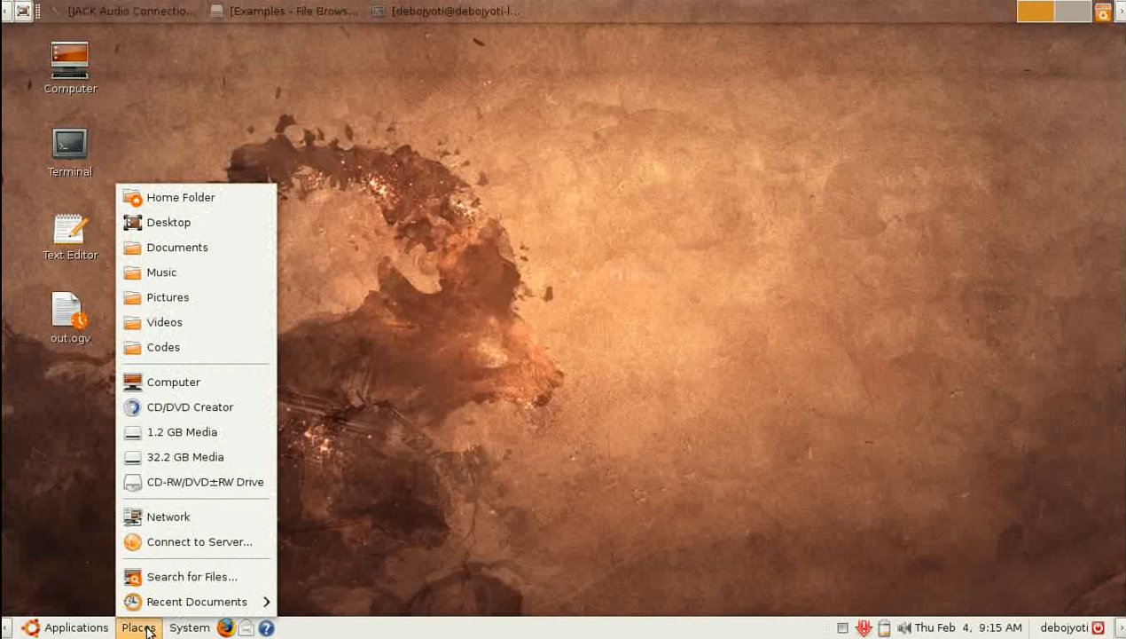
mouse_move(181, 197)
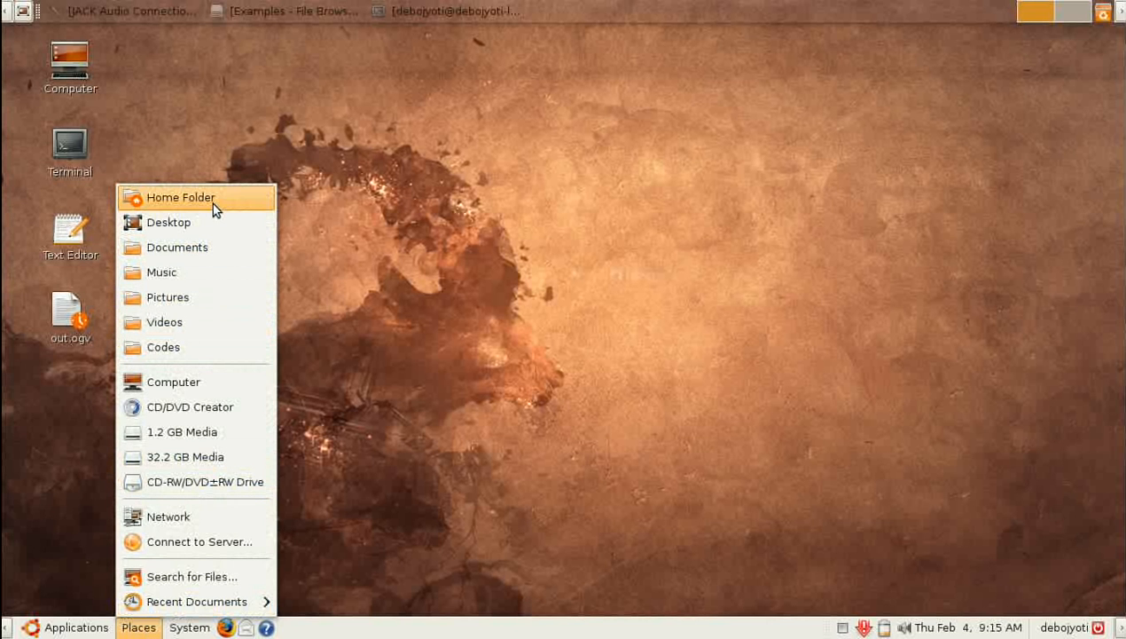
mouse_move(216, 210)
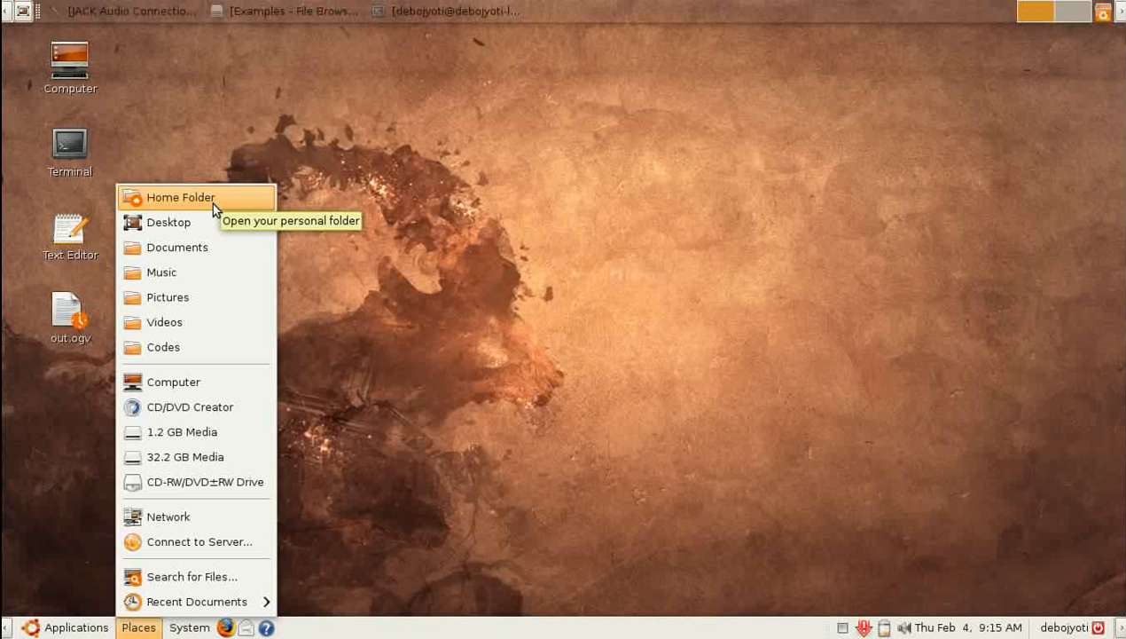
click(181, 196)
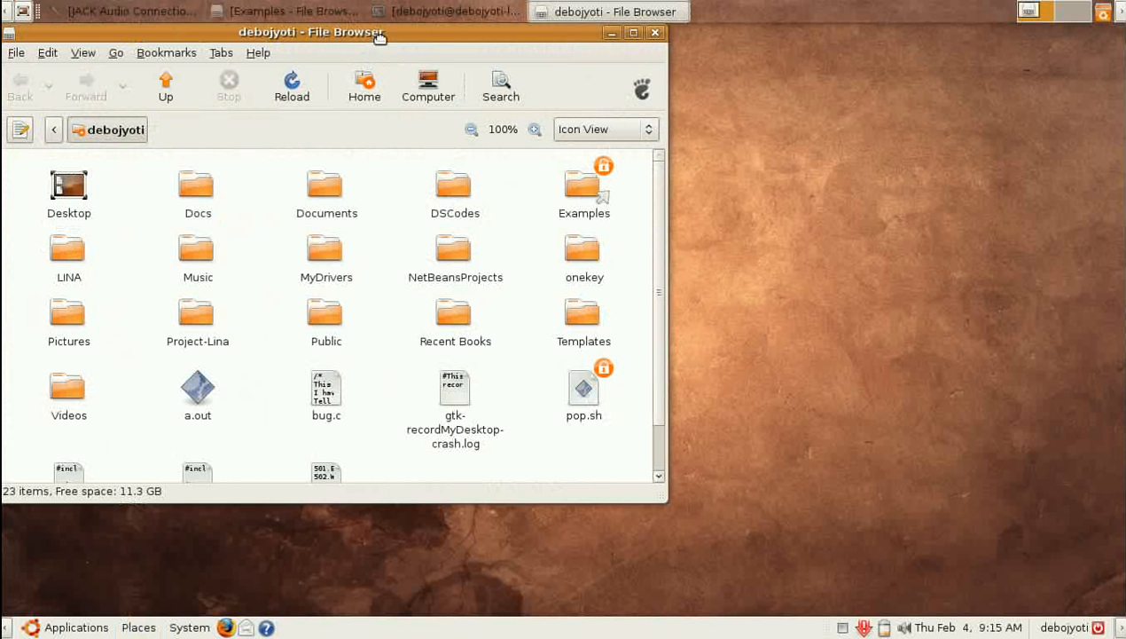
drag(311, 32, 418, 76)
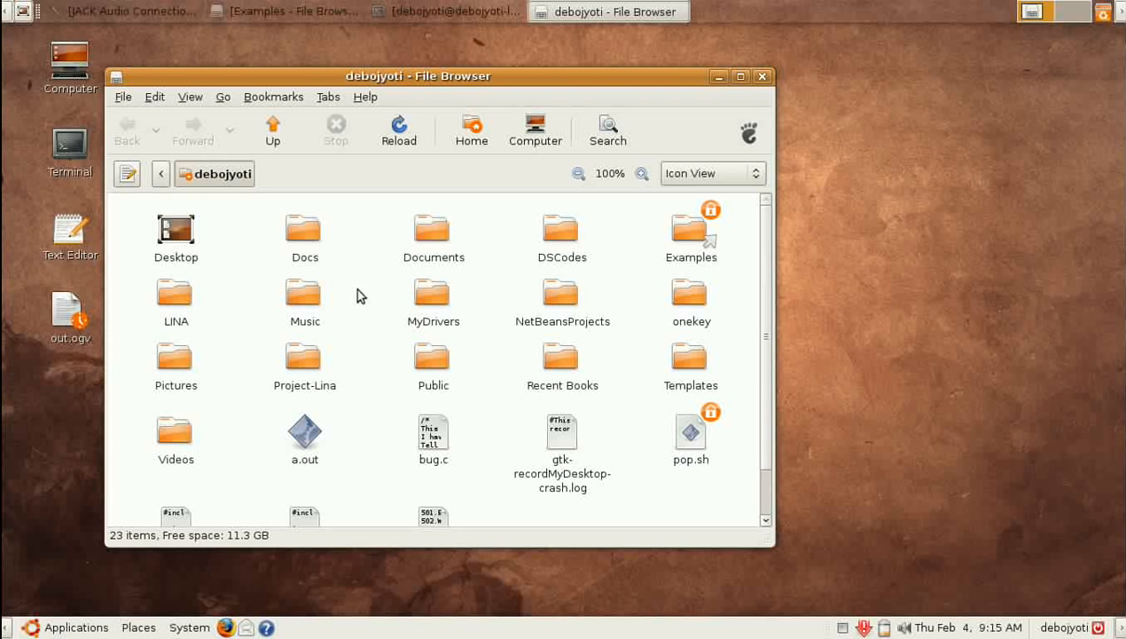
text(d)
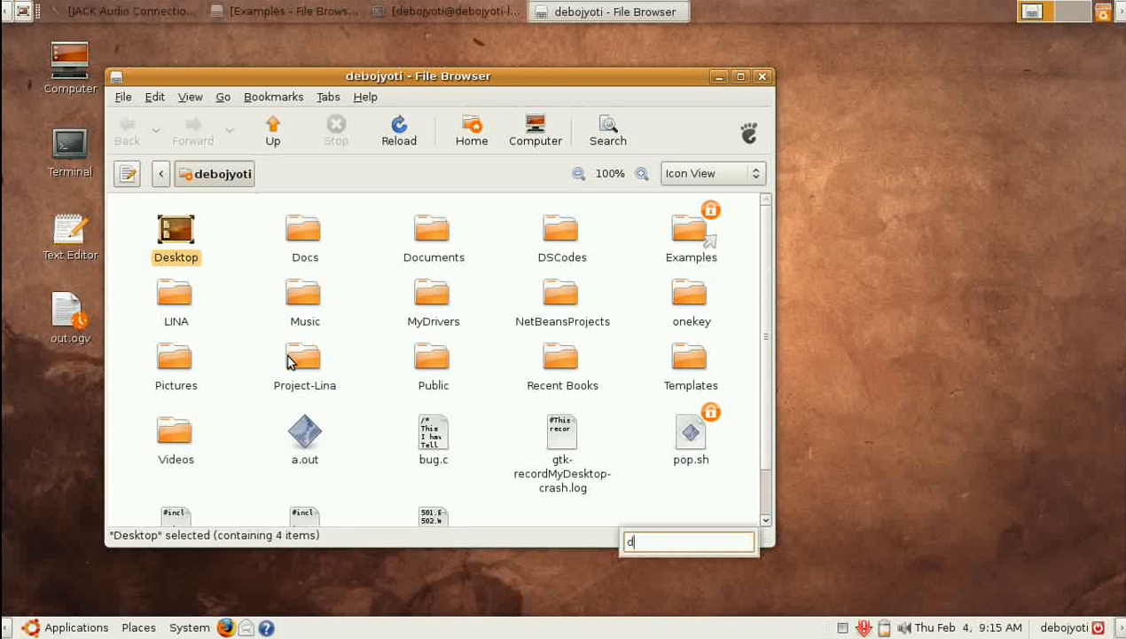
mouse_move(394, 271)
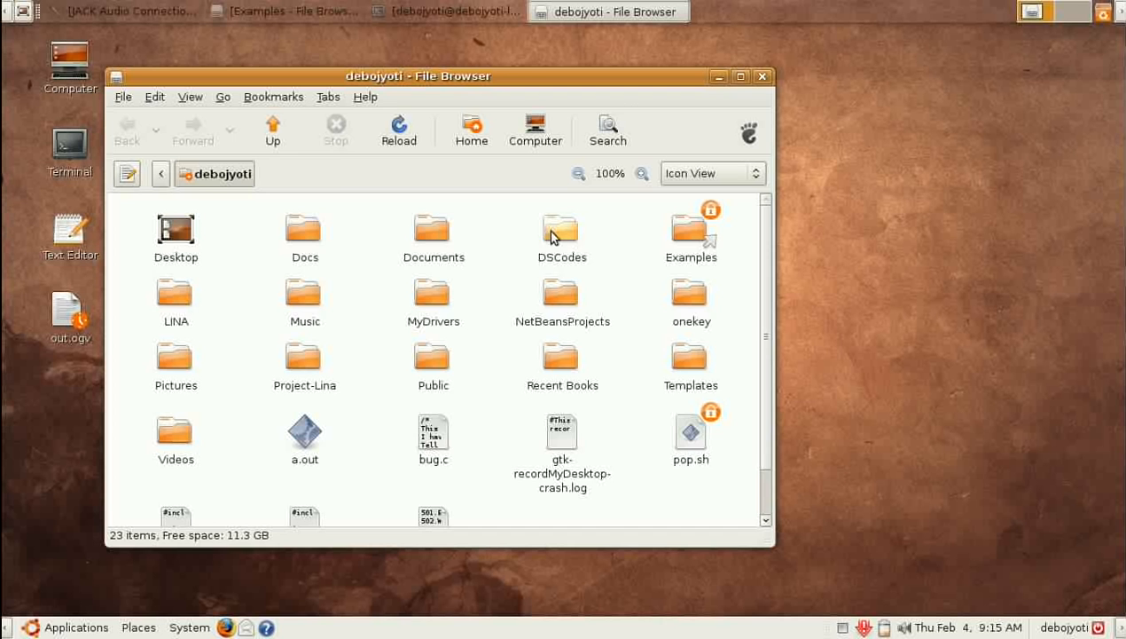
Open the DSCodes folder and show the Properties of BTree.cpp.
double_click(562, 226)
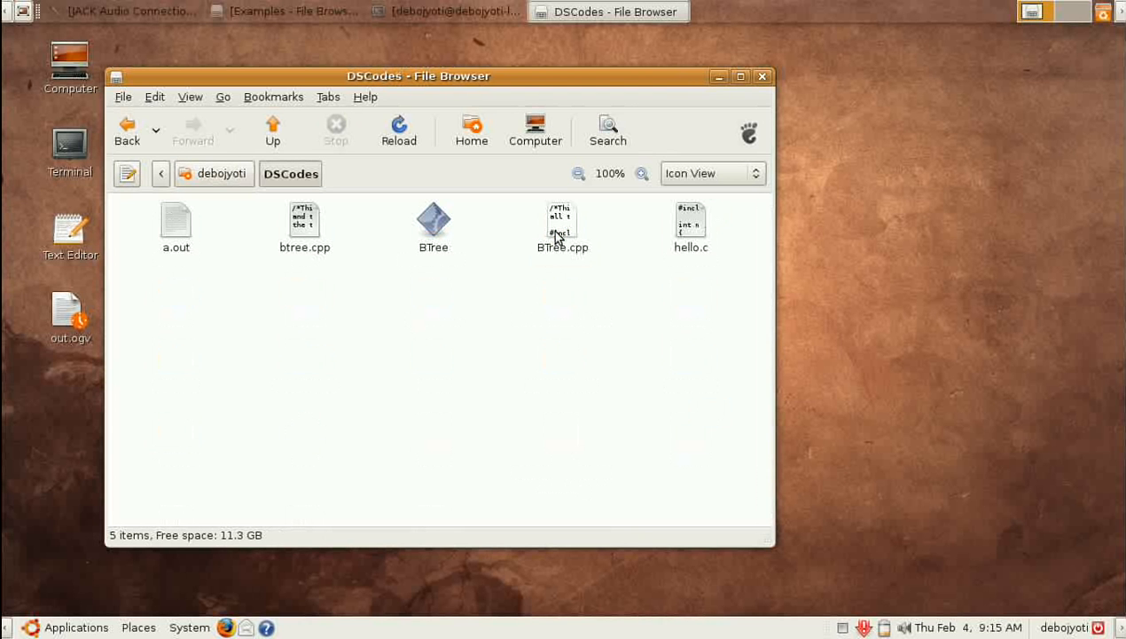
mouse_move(566, 233)
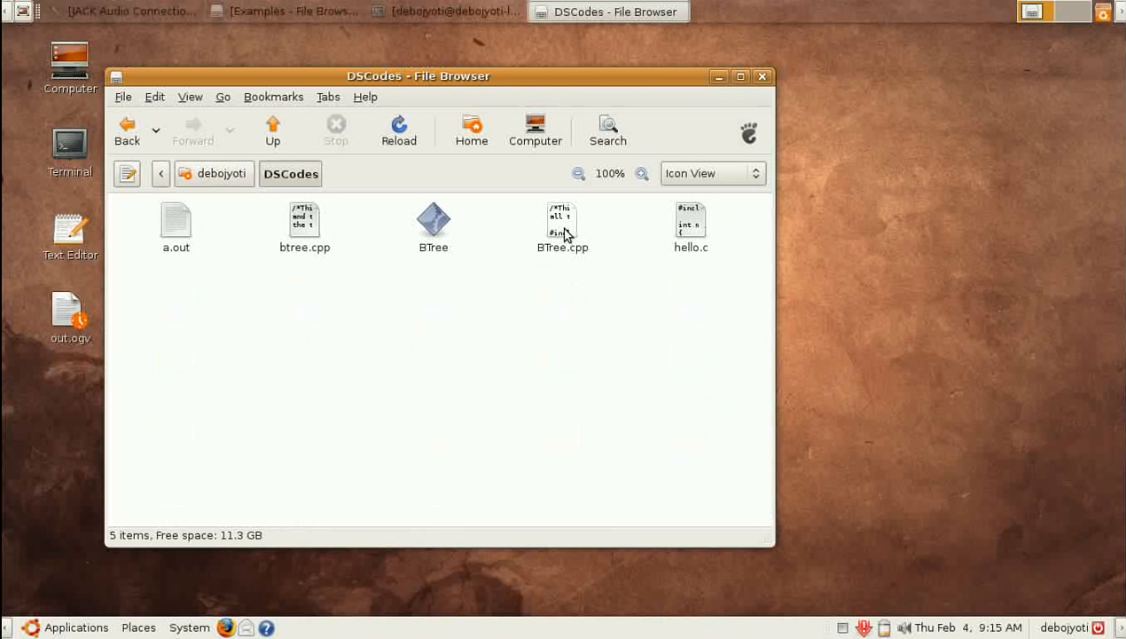
click(562, 222)
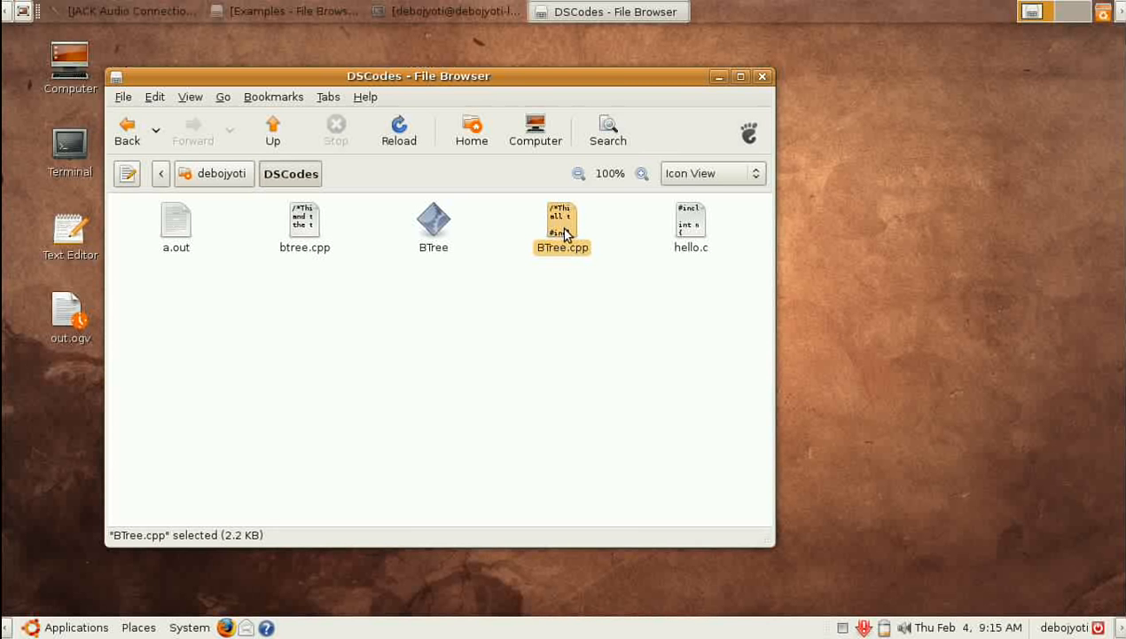
right_click(562, 224)
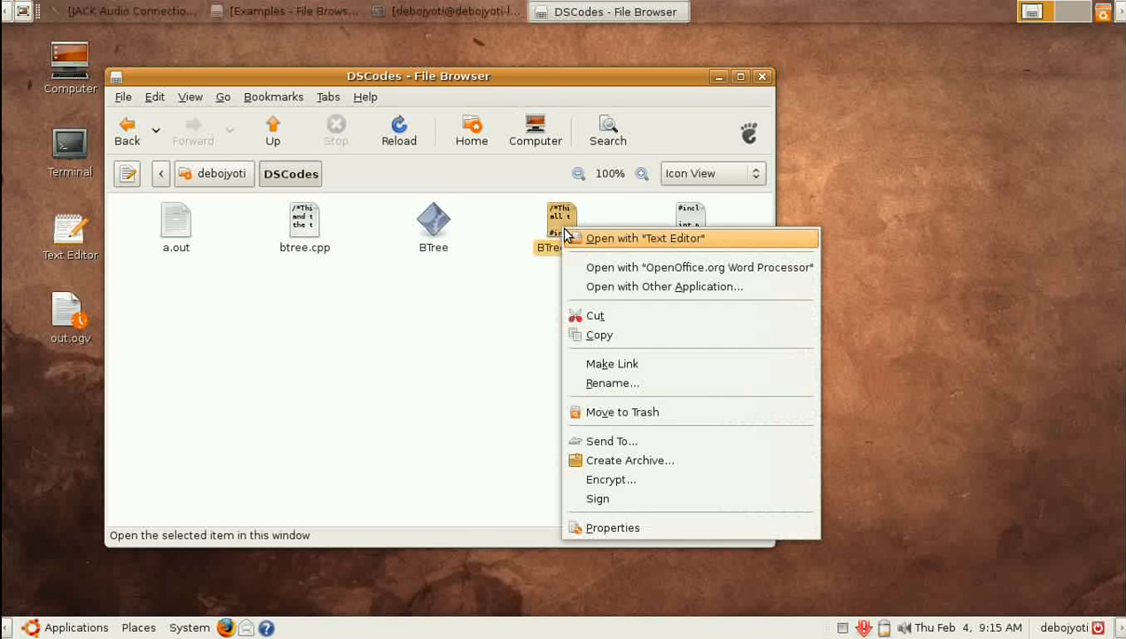
mouse_move(630, 460)
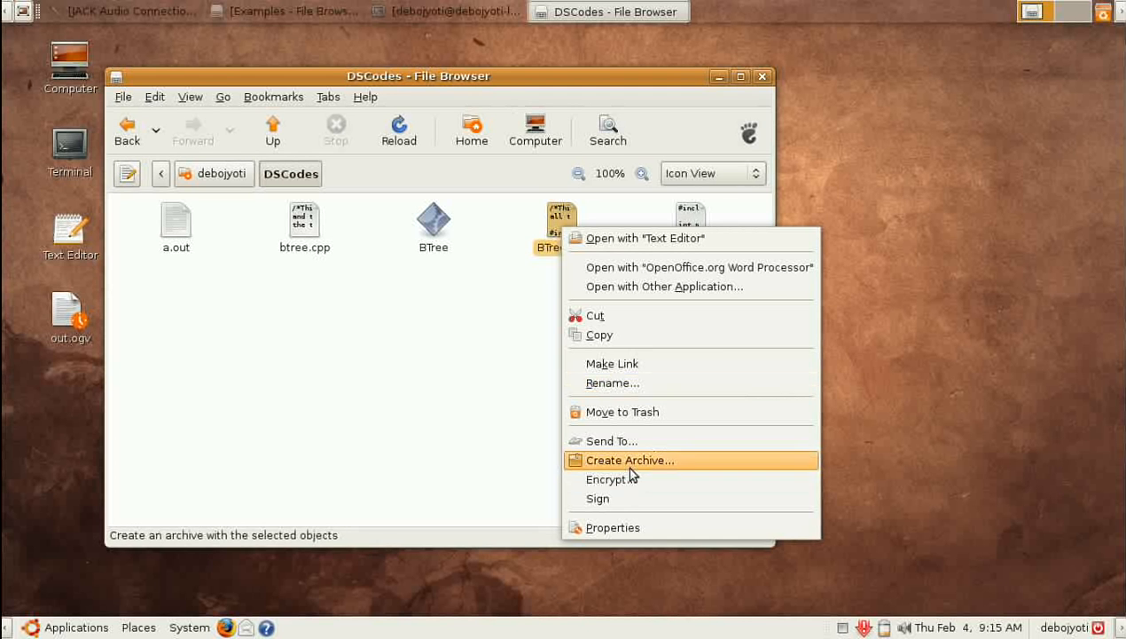
click(612, 527)
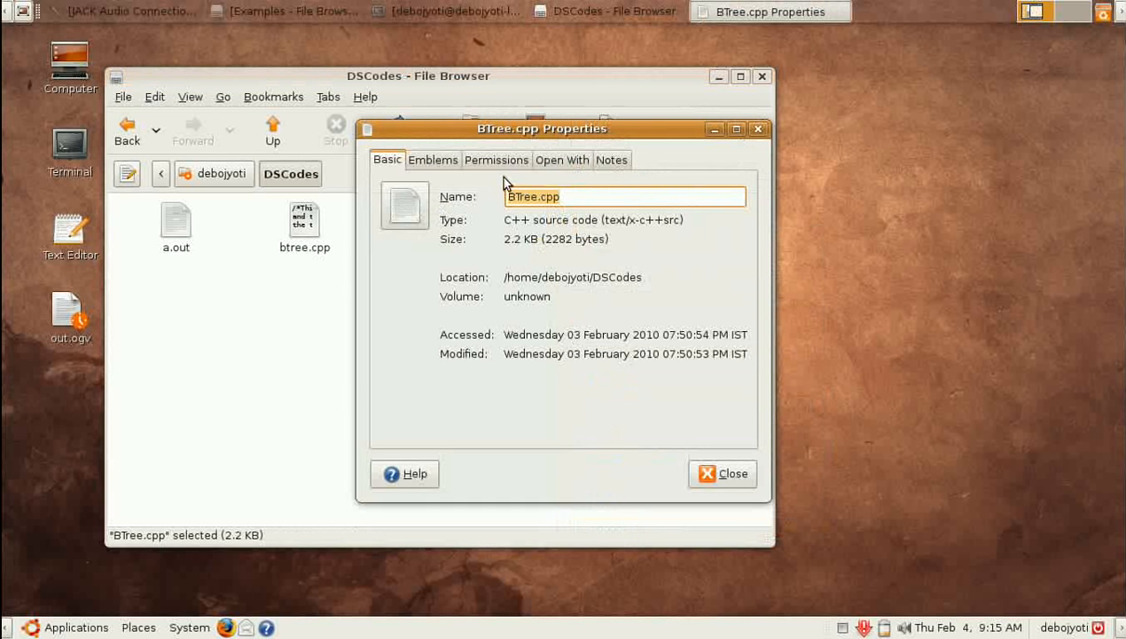
Show BTree.cpp's Permissions tab, keeping owner access at Read and write.
click(496, 159)
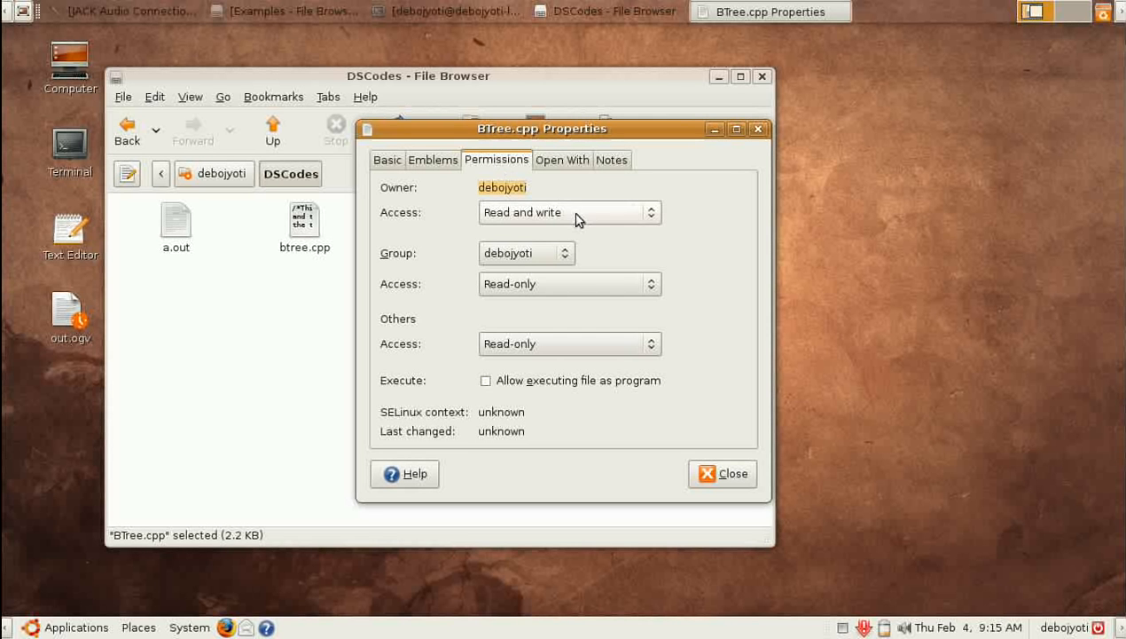
mouse_move(430, 434)
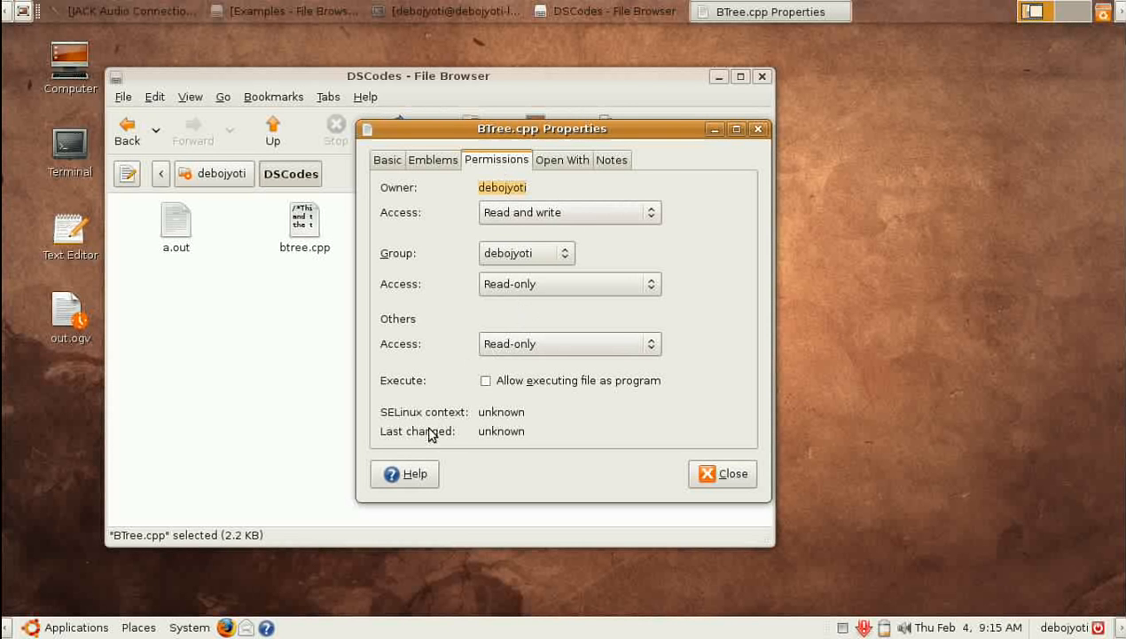
mouse_move(402, 185)
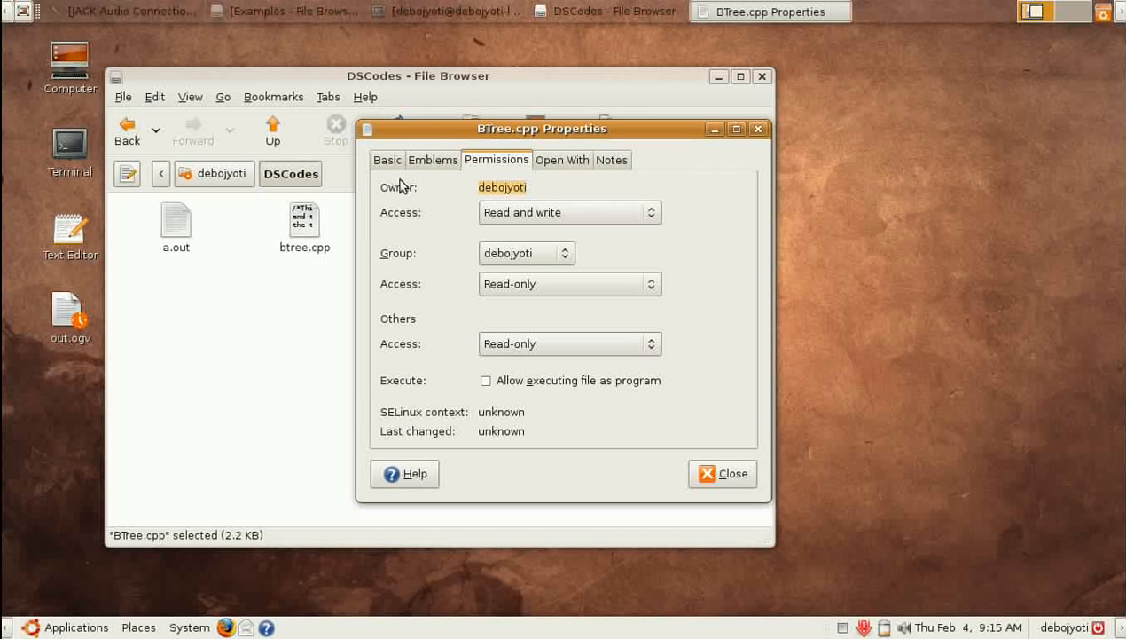
mouse_move(395, 188)
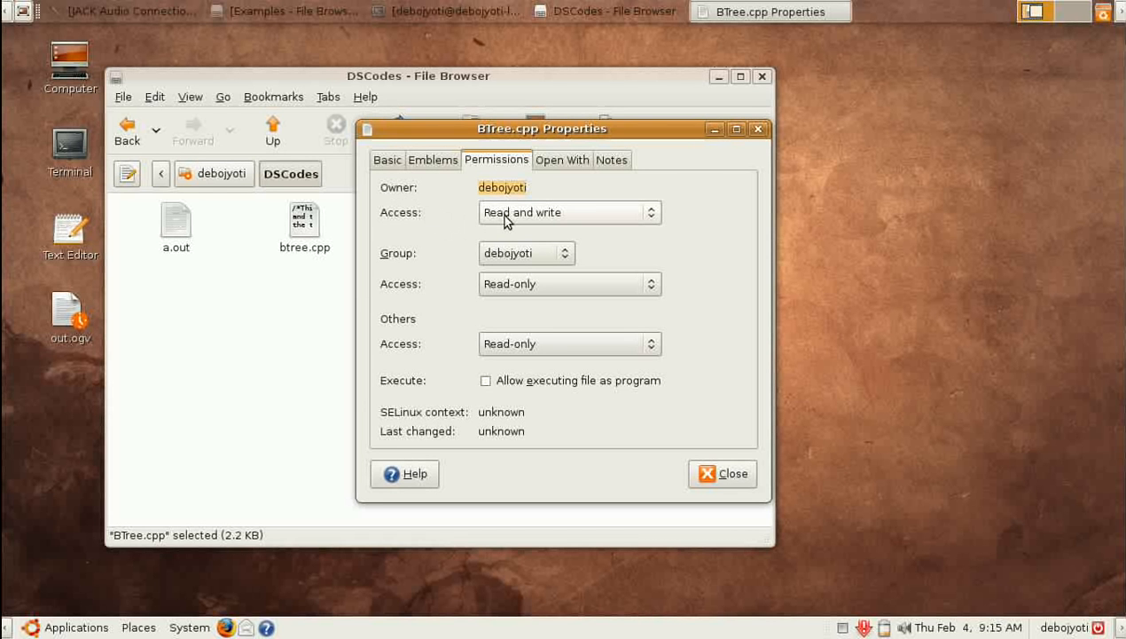
click(570, 212)
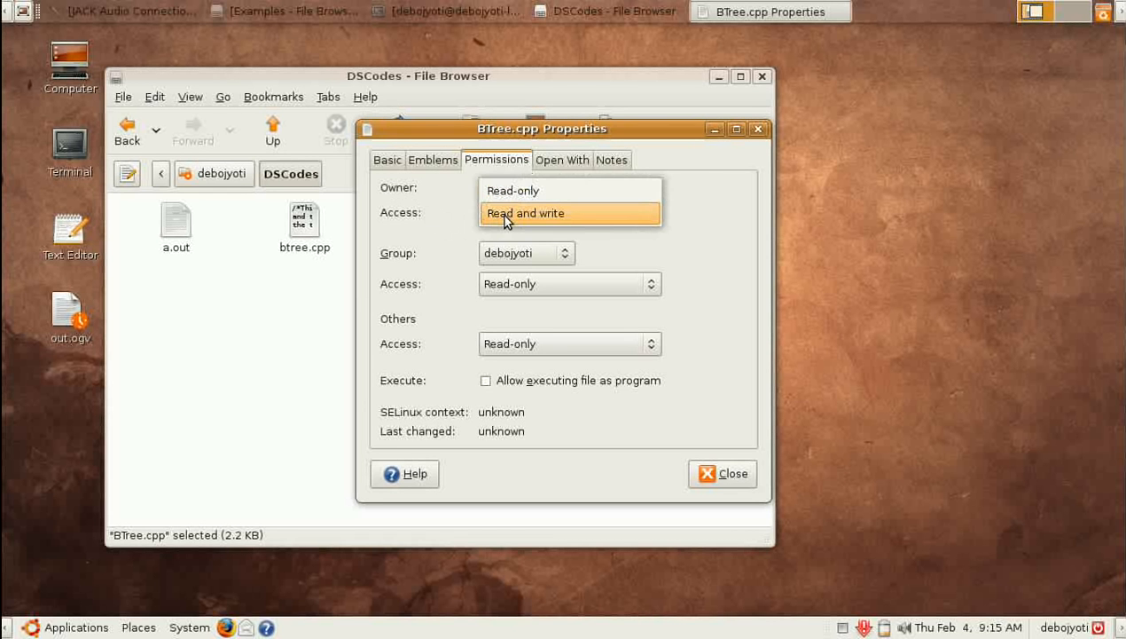
mouse_move(512, 190)
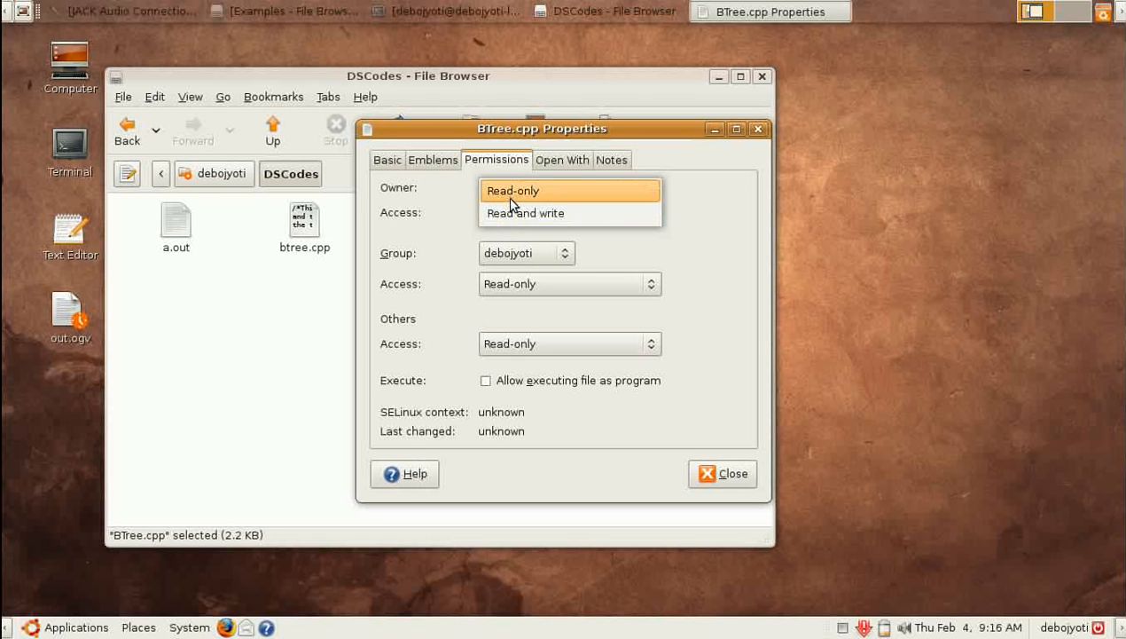
click(526, 213)
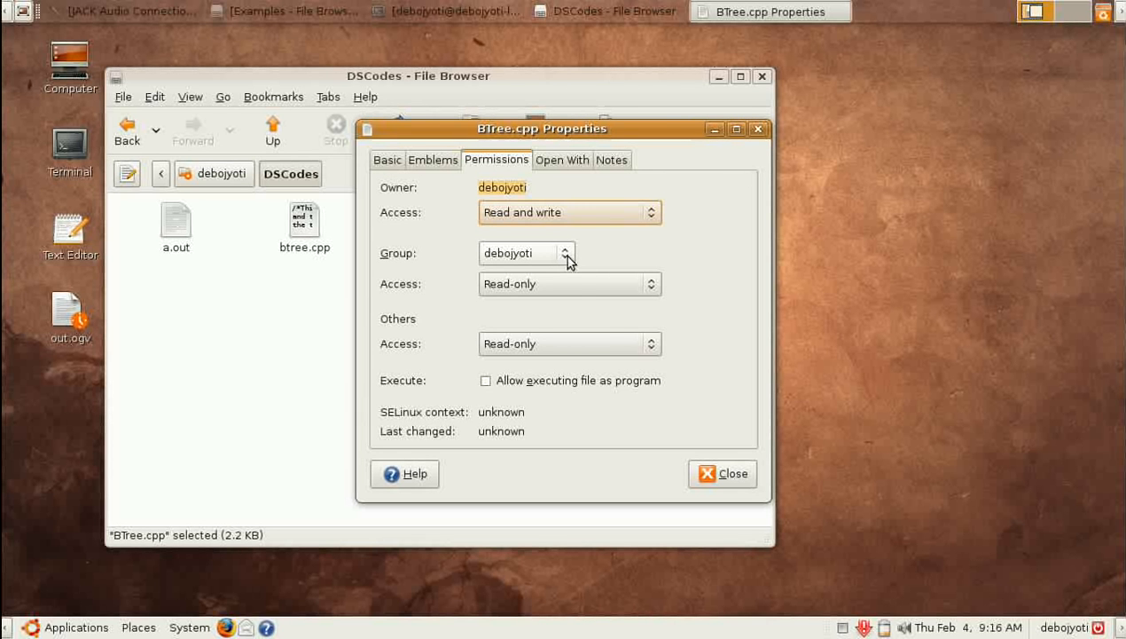
Set BTree.cpp's Group Access to None without changing the file's group.
click(566, 253)
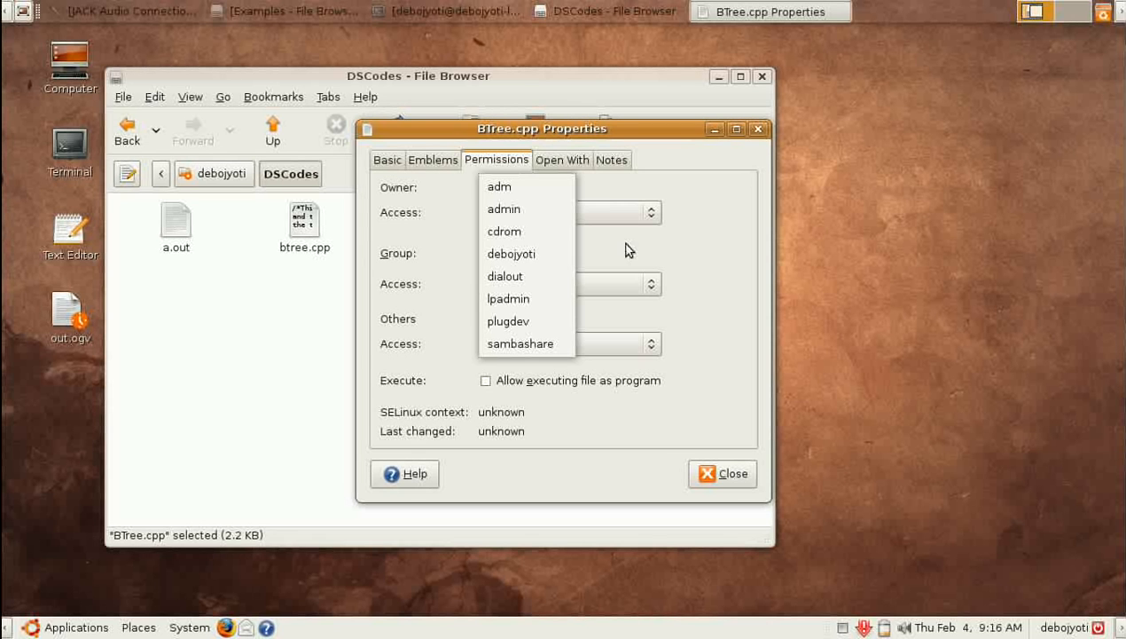
mouse_move(643, 260)
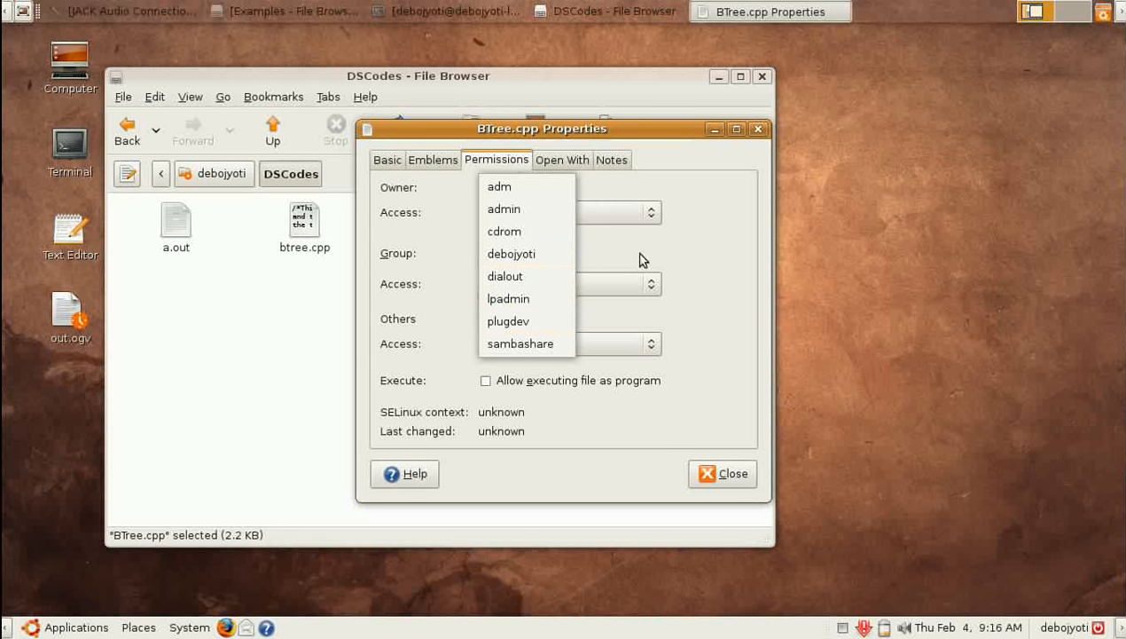
click(511, 254)
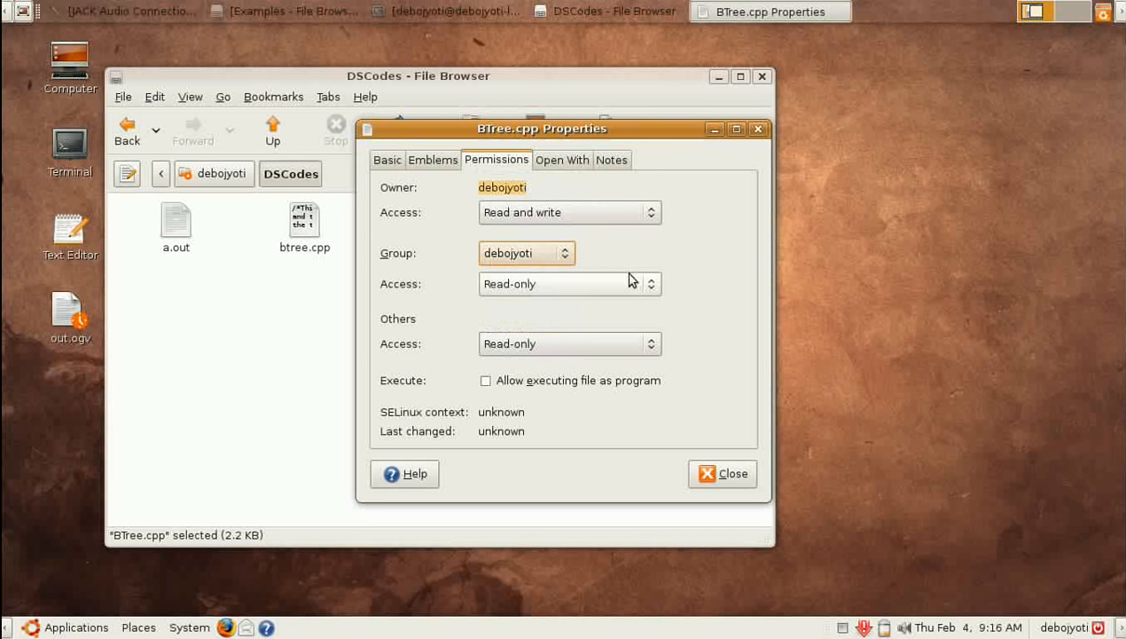
click(569, 283)
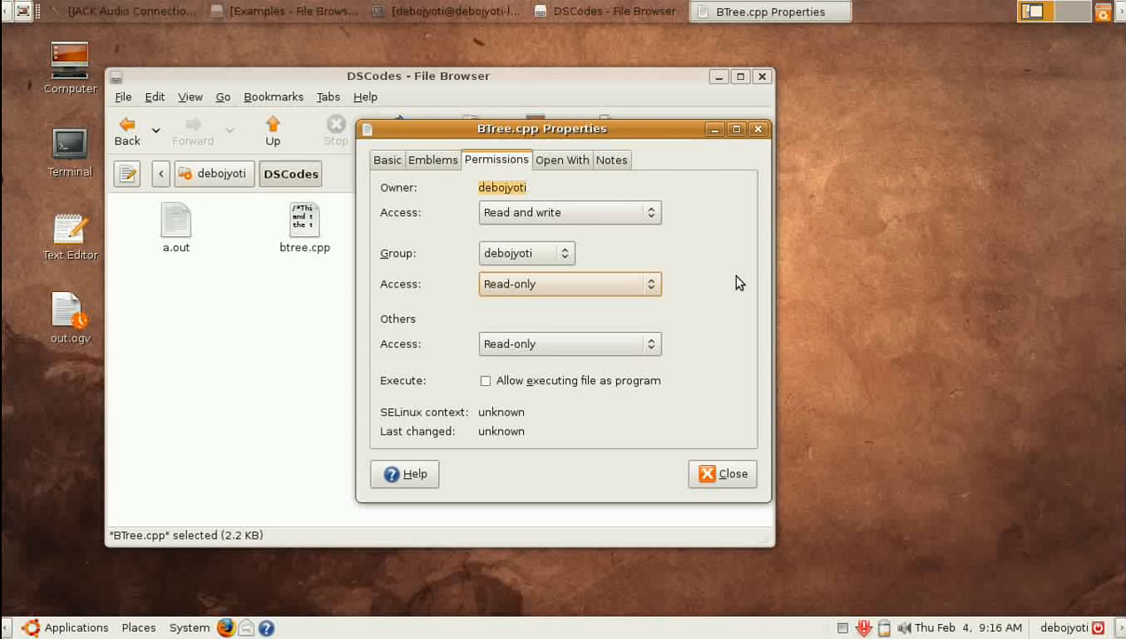
mouse_move(621, 141)
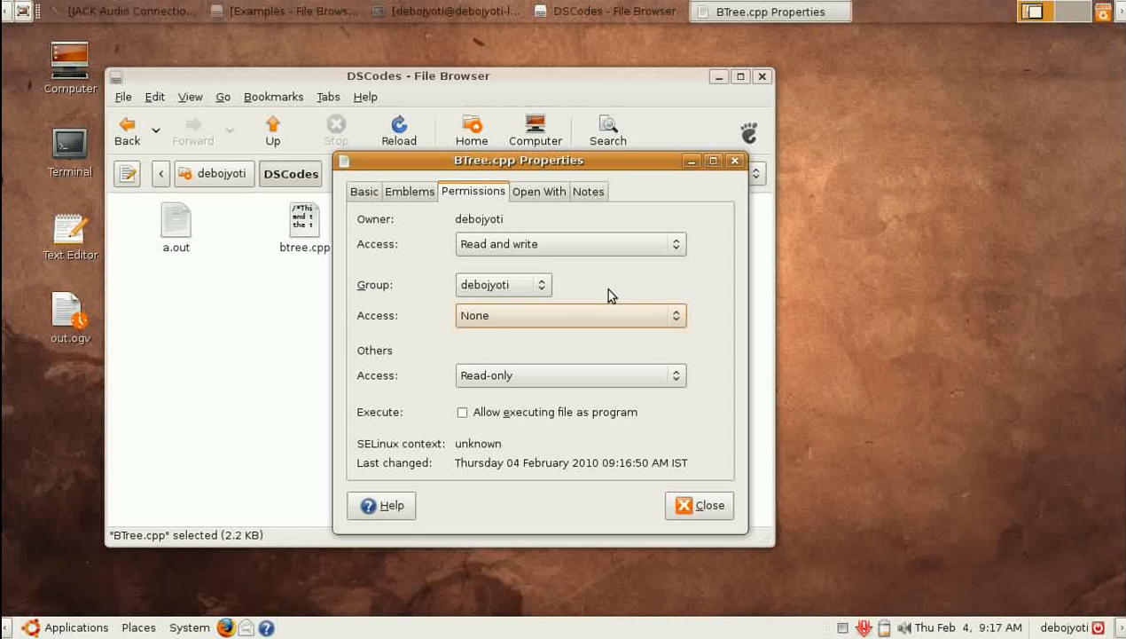
click(251, 347)
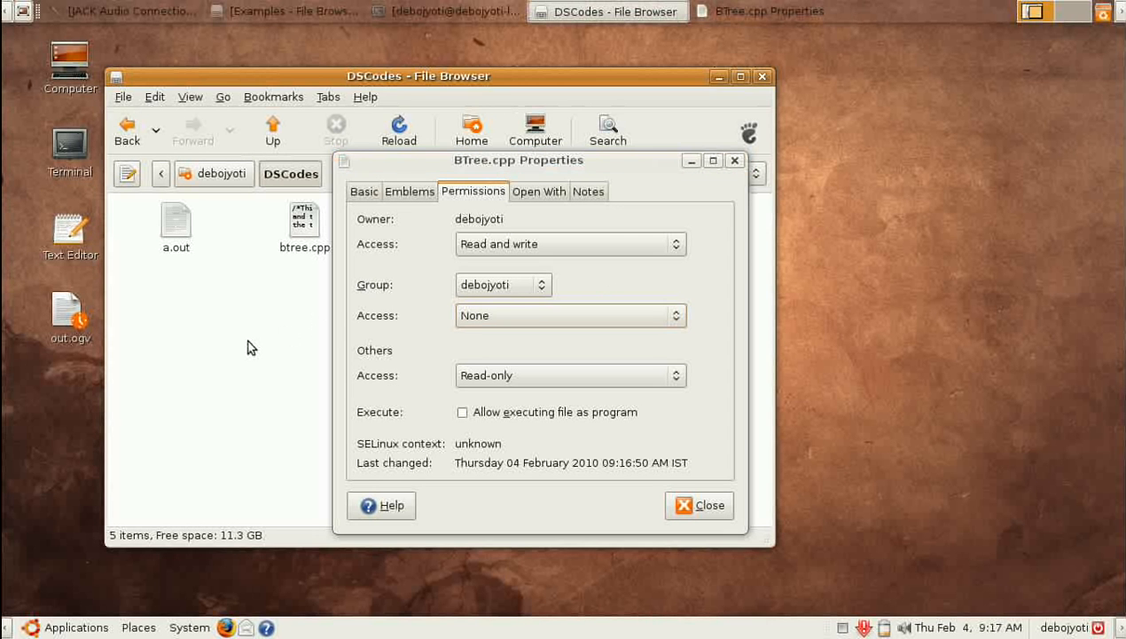
mouse_move(127, 173)
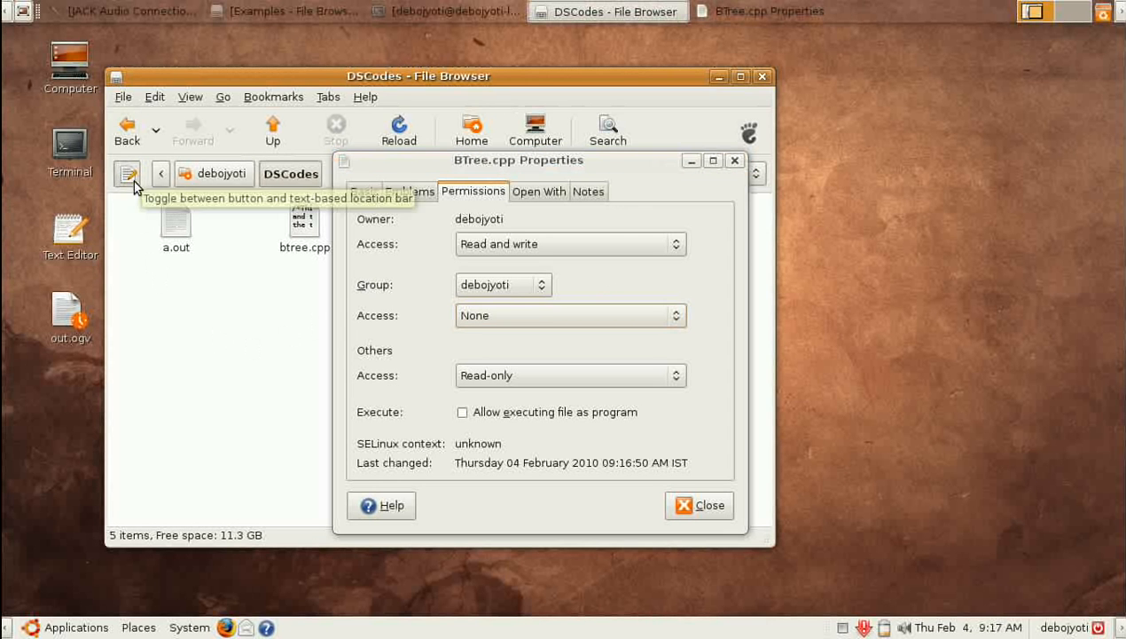
Reposition the Properties dialog and set BTree.cpp's Others Access to None.
click(127, 173)
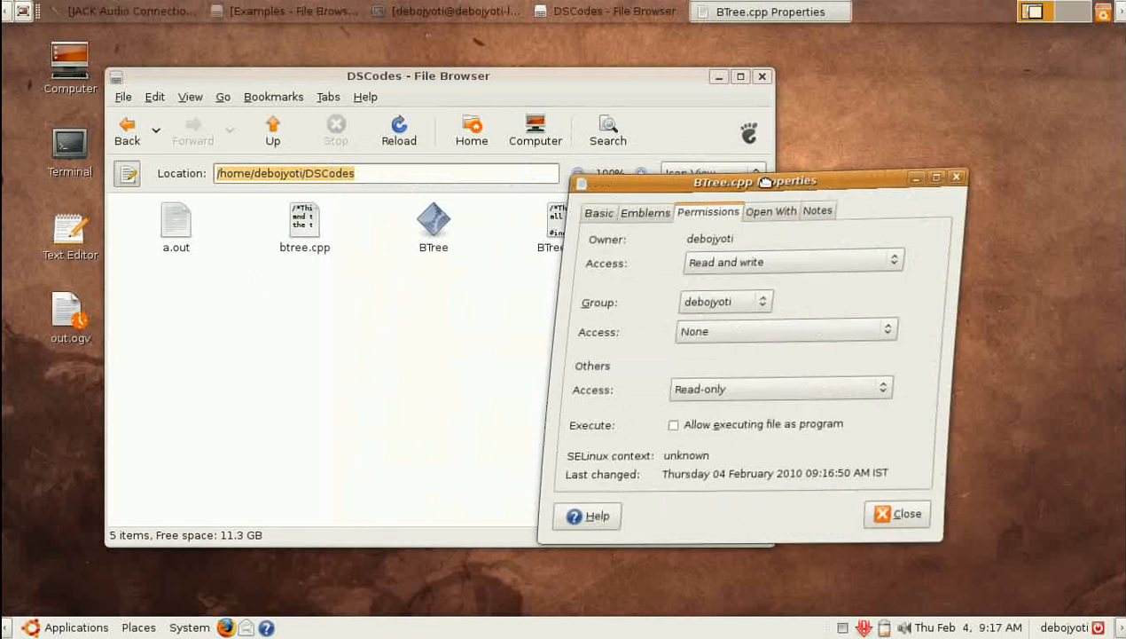
drag(754, 181, 823, 154)
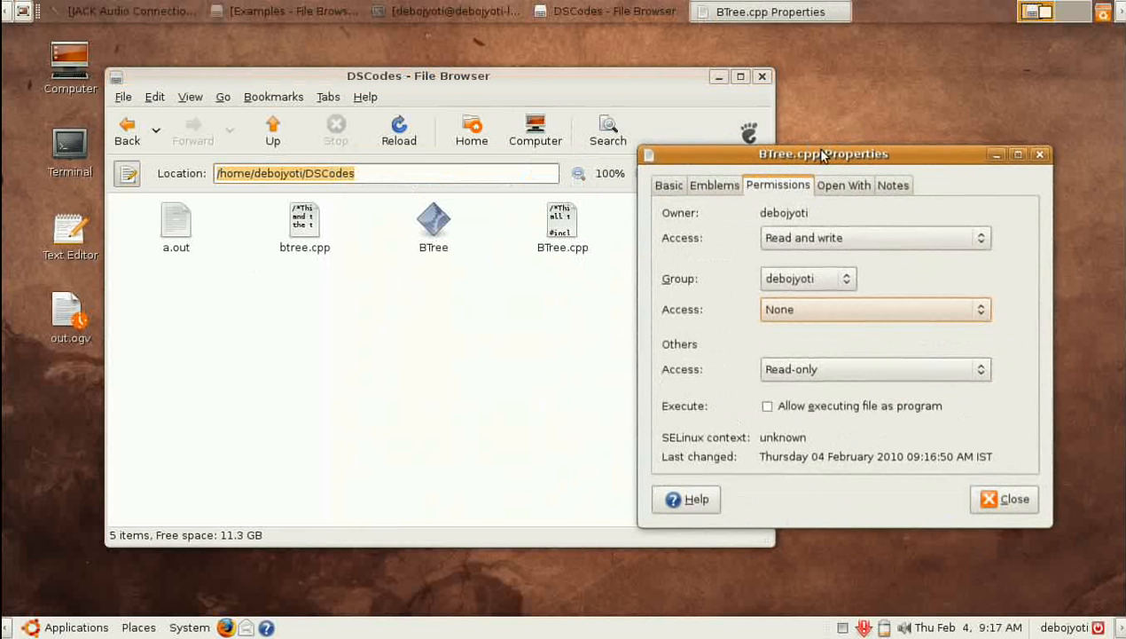
drag(823, 154, 614, 144)
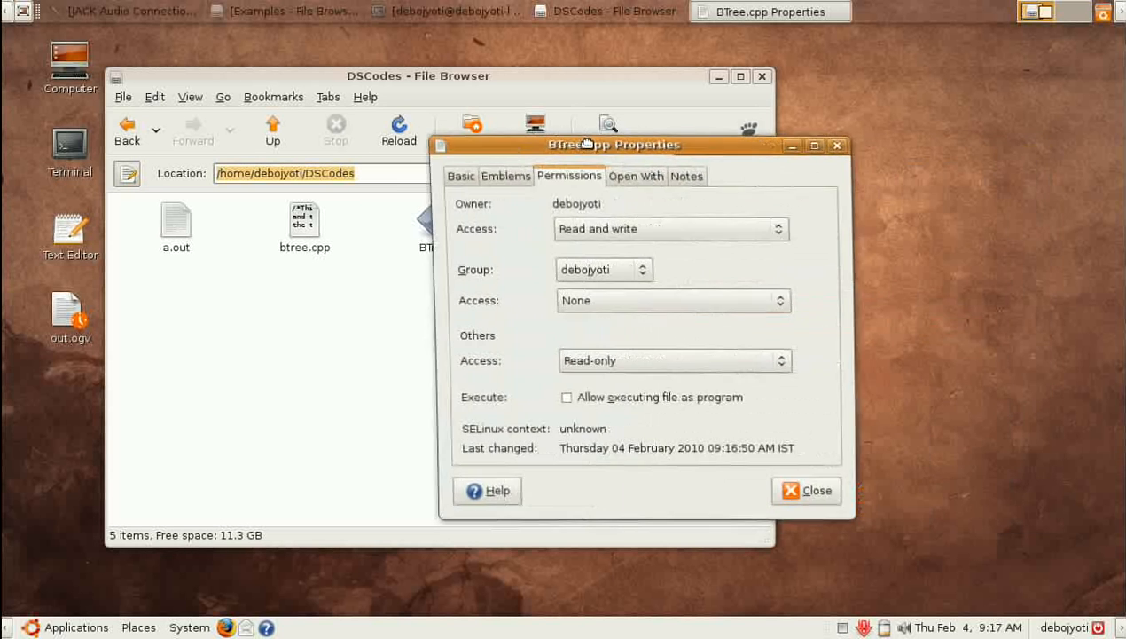
drag(614, 143, 607, 143)
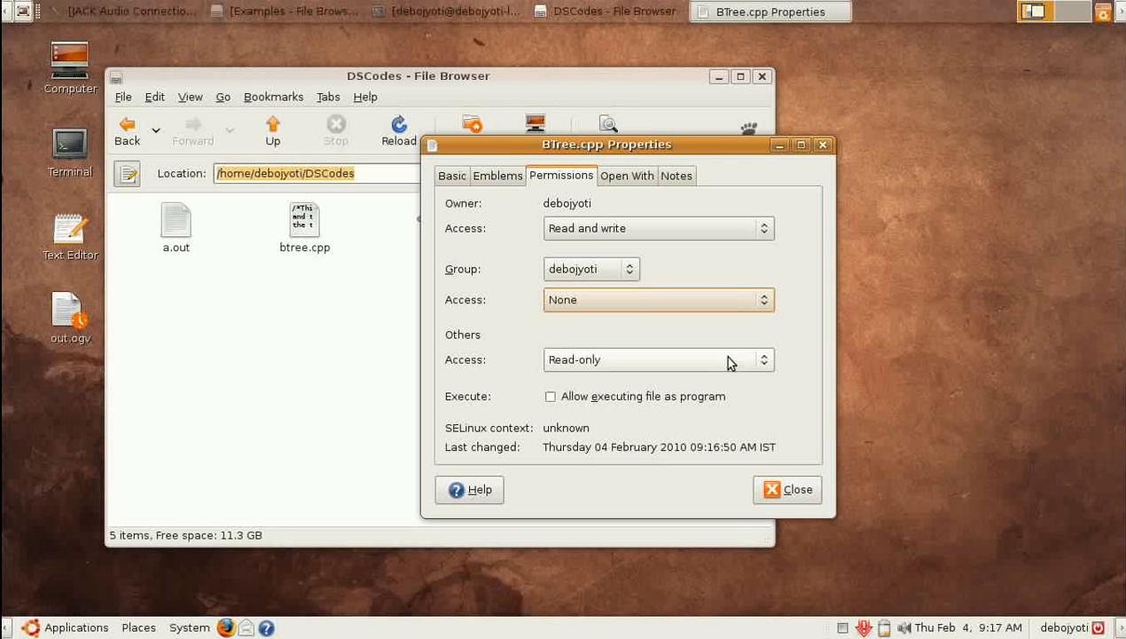
click(658, 359)
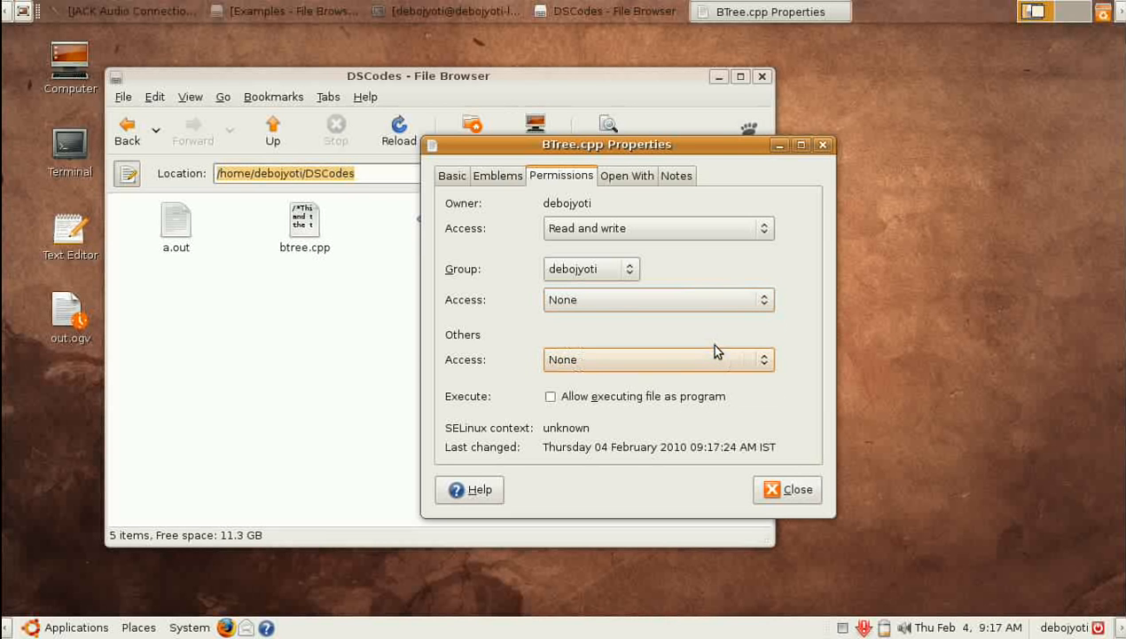
mouse_move(721, 390)
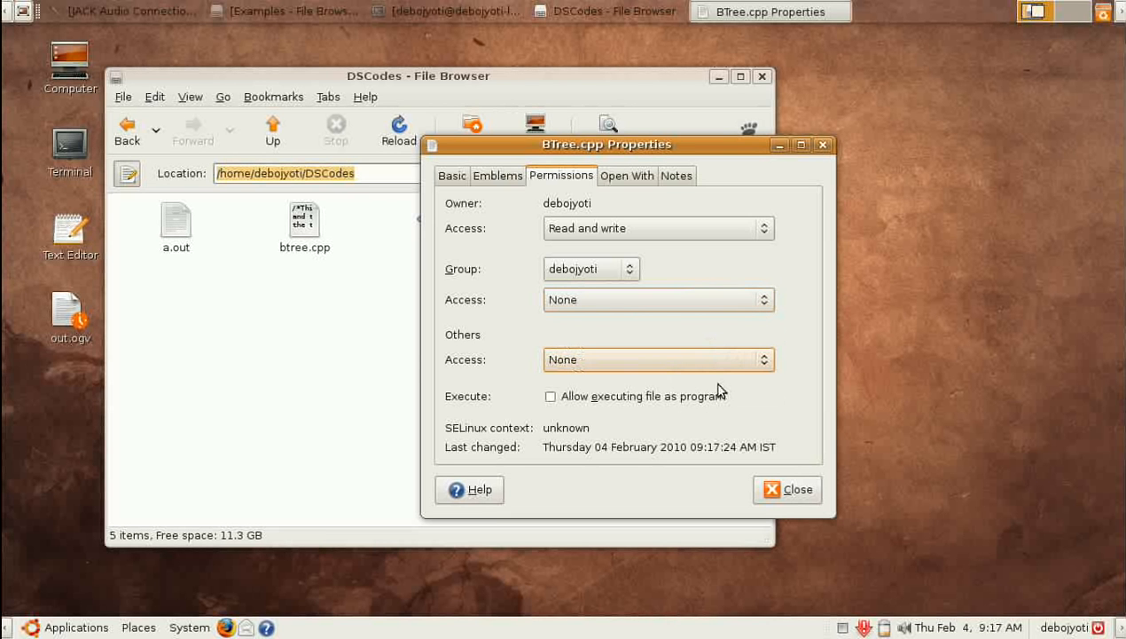
mouse_move(797, 468)
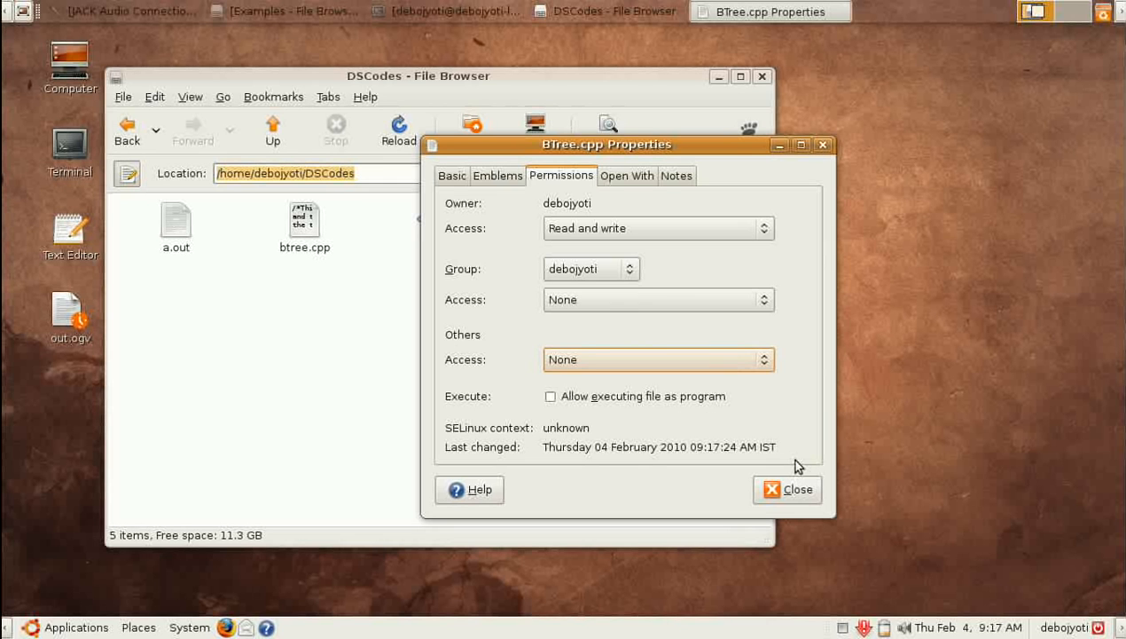
mouse_move(768, 299)
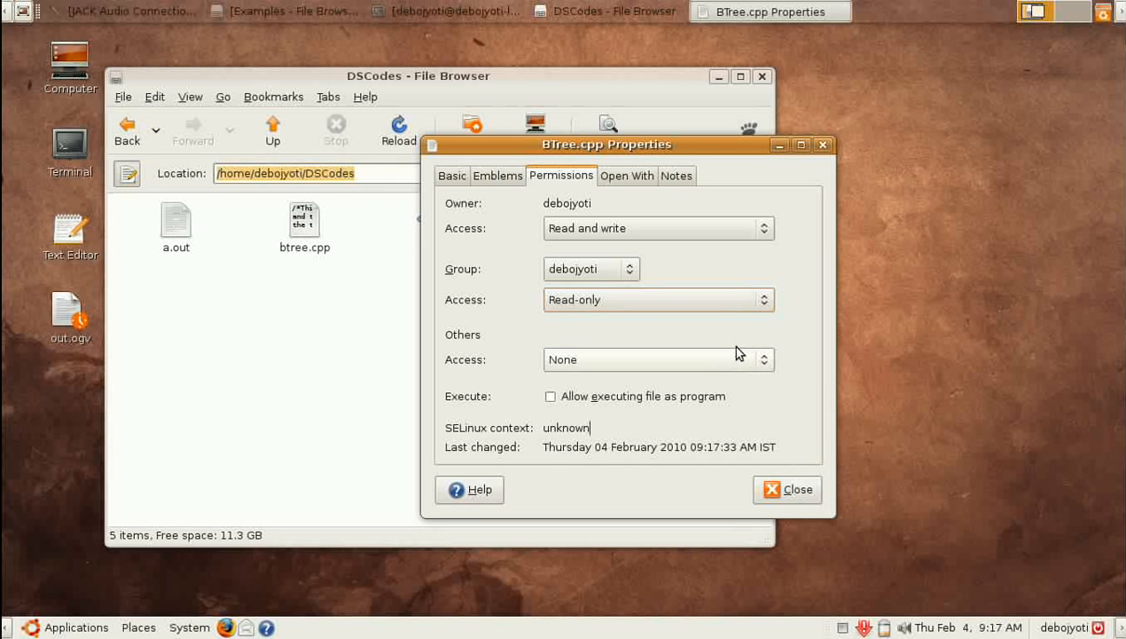
mouse_move(703, 269)
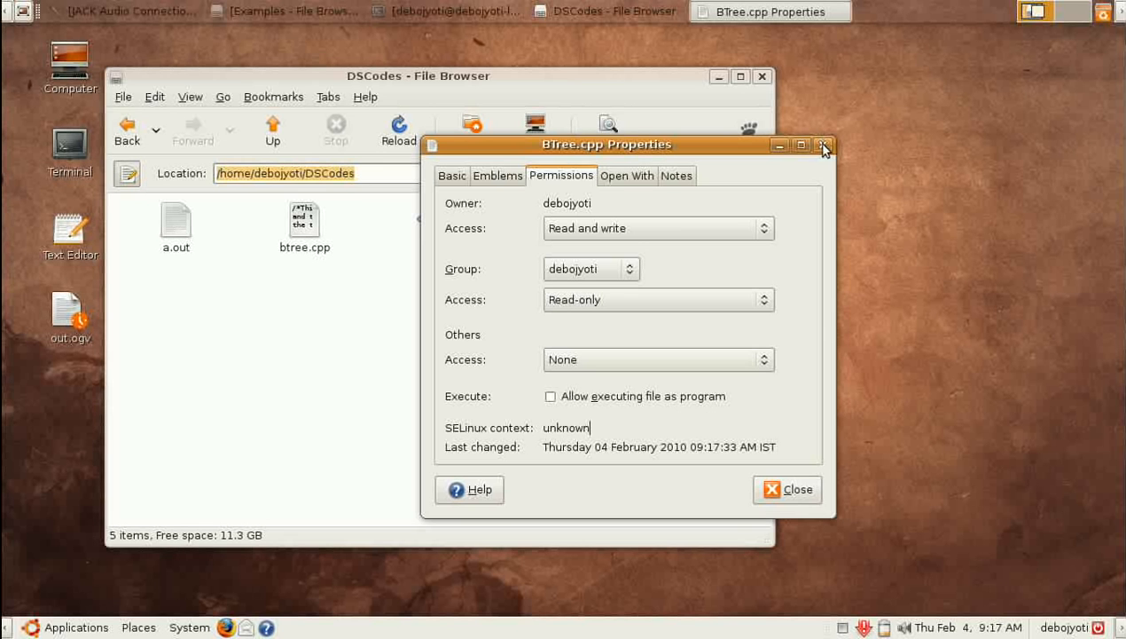
mouse_move(787, 489)
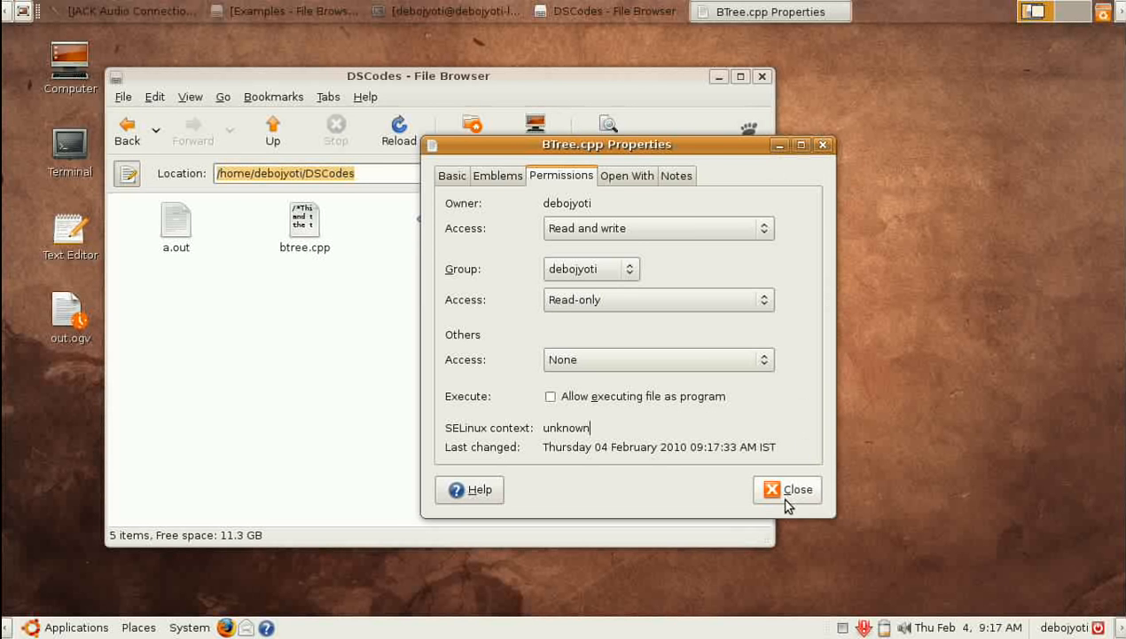
Close BTree.cpp's properties and open the Documents folder's Properties from the home folder.
click(787, 489)
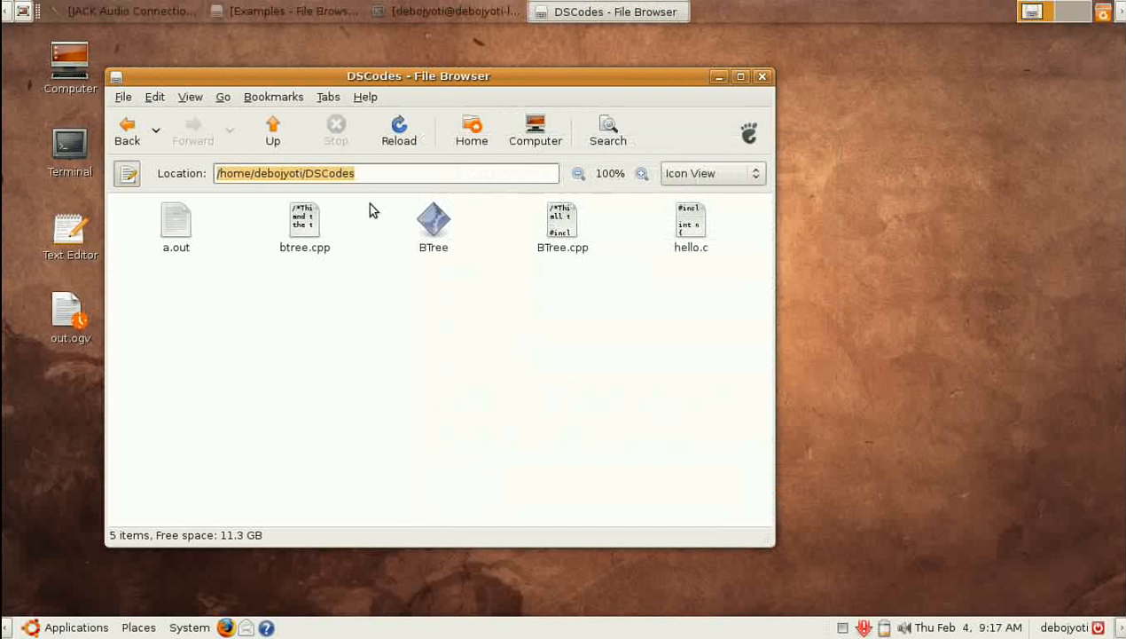
click(272, 129)
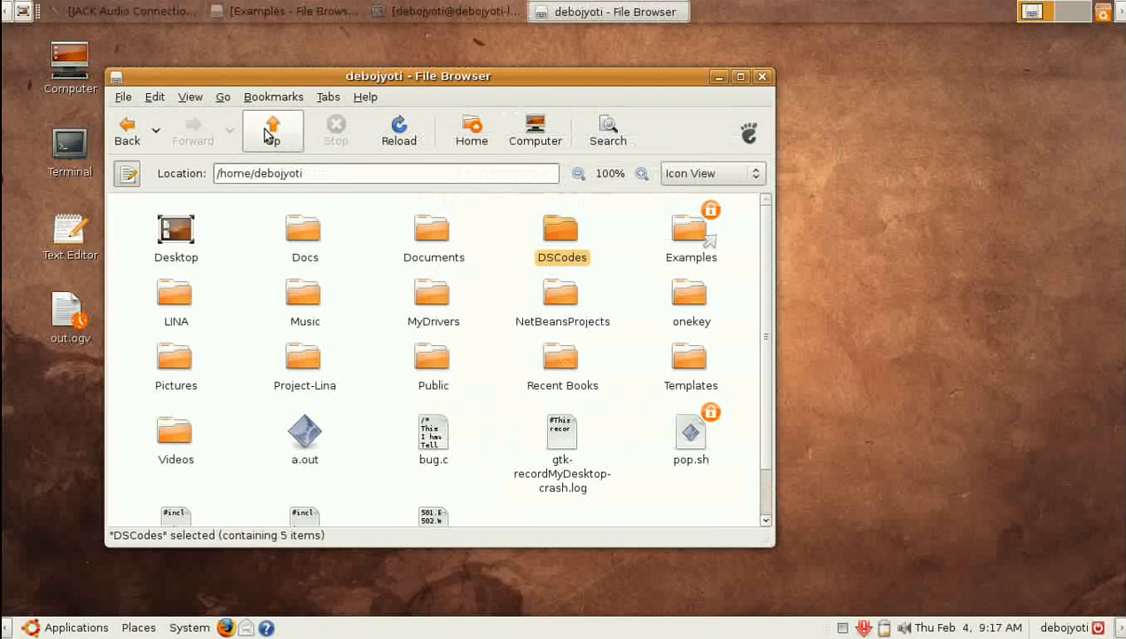
right_click(434, 230)
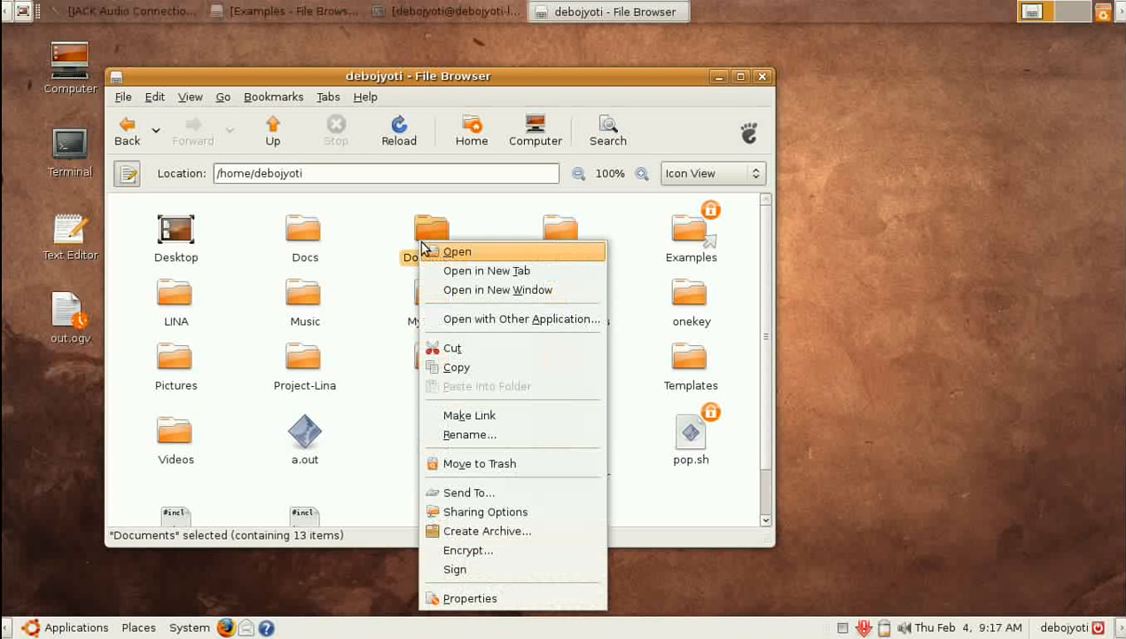
mouse_move(470, 598)
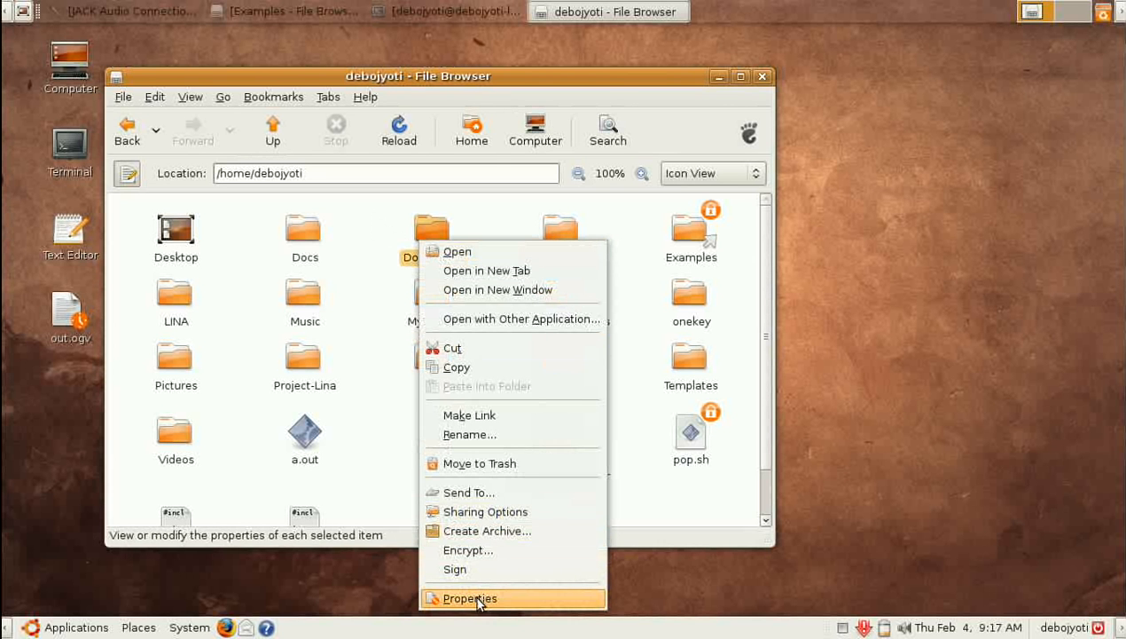
click(469, 598)
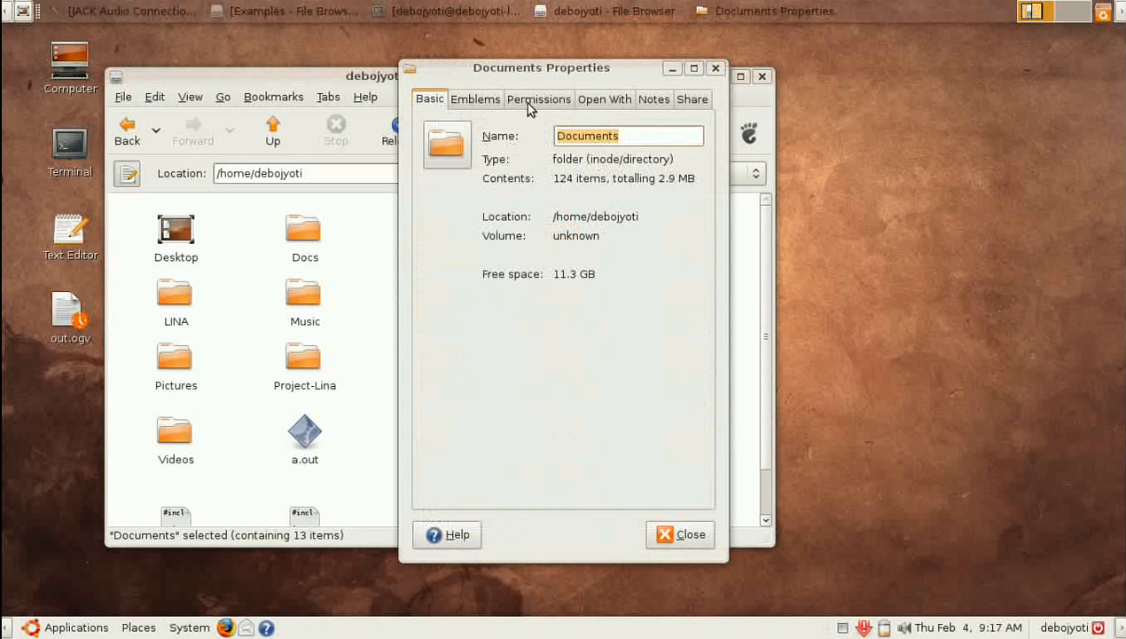
Show the Documents Permissions tab and review owner folder and file access, leaving them unchanged.
click(539, 98)
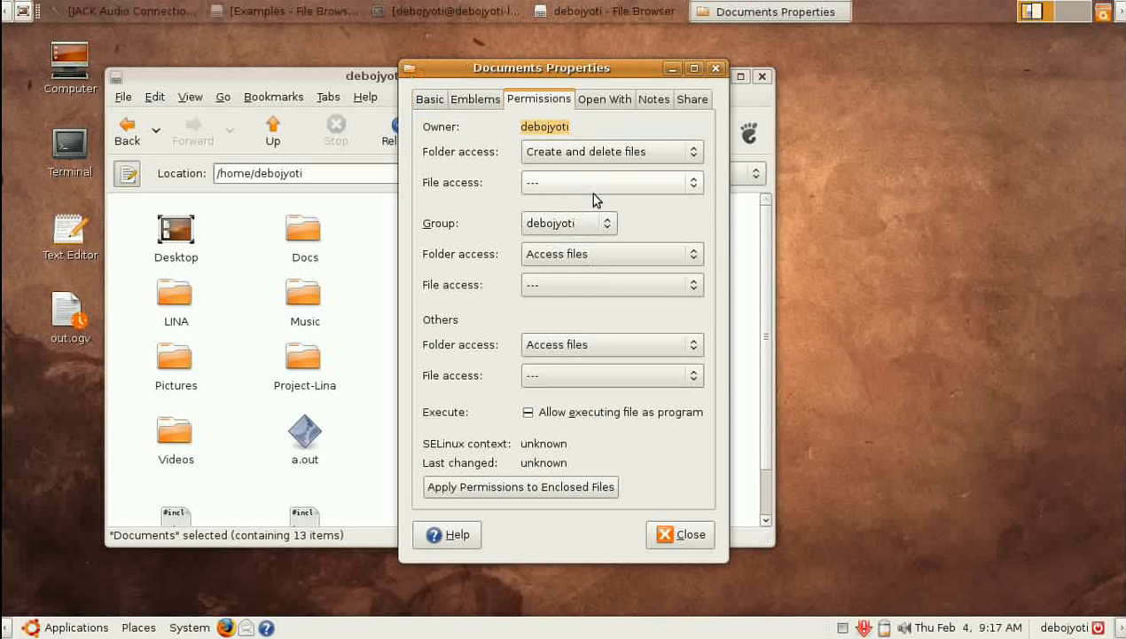
mouse_move(591, 162)
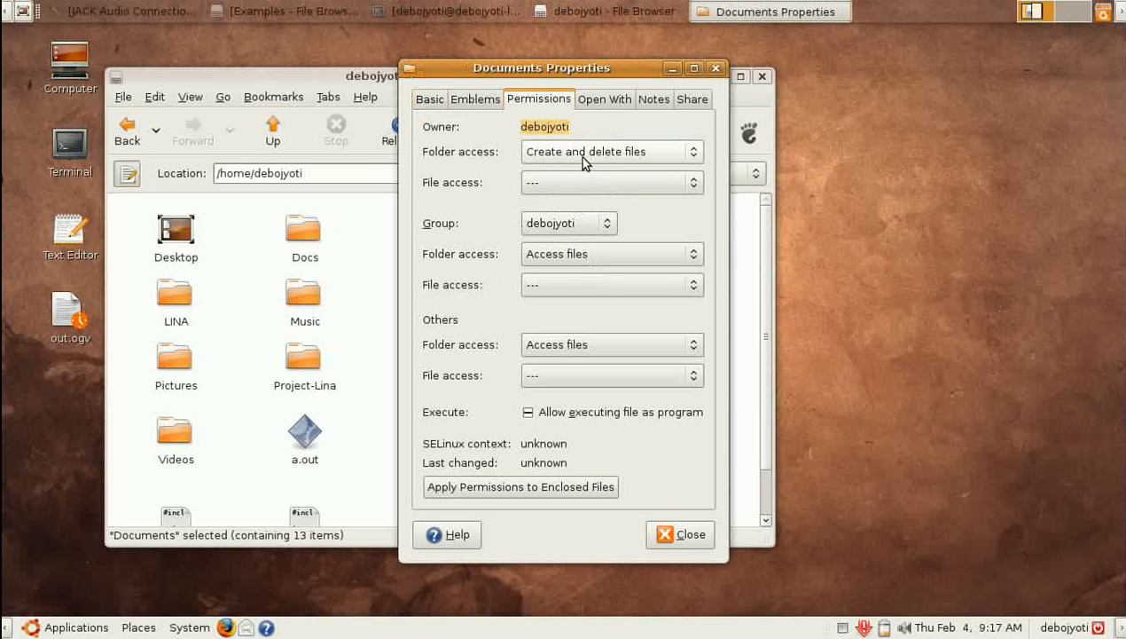
click(611, 151)
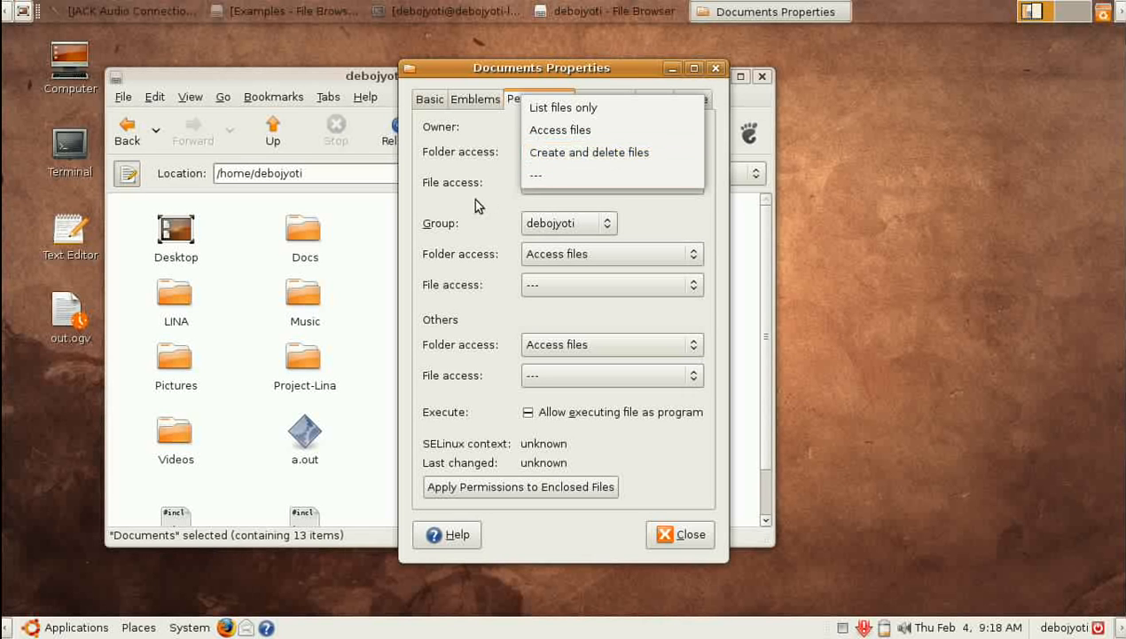
click(589, 152)
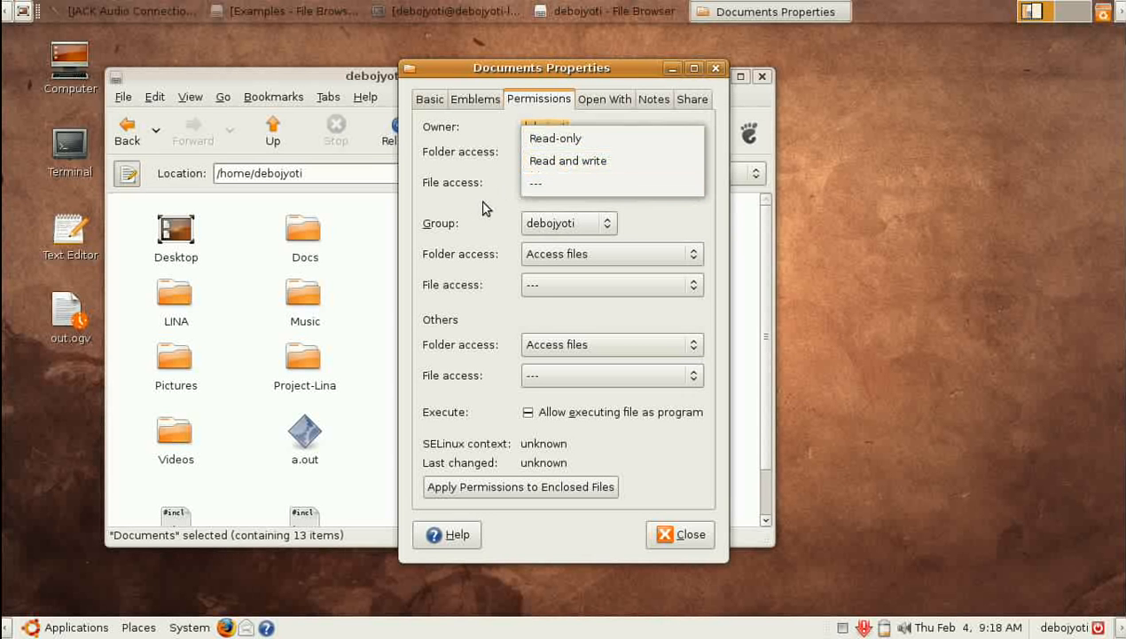
click(586, 152)
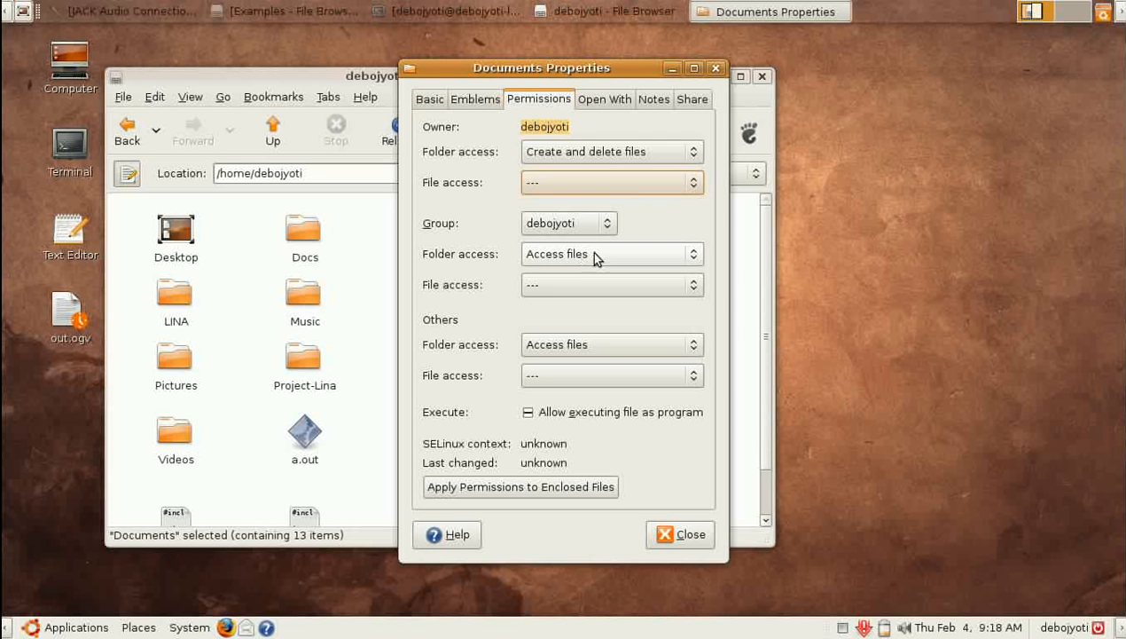
click(612, 182)
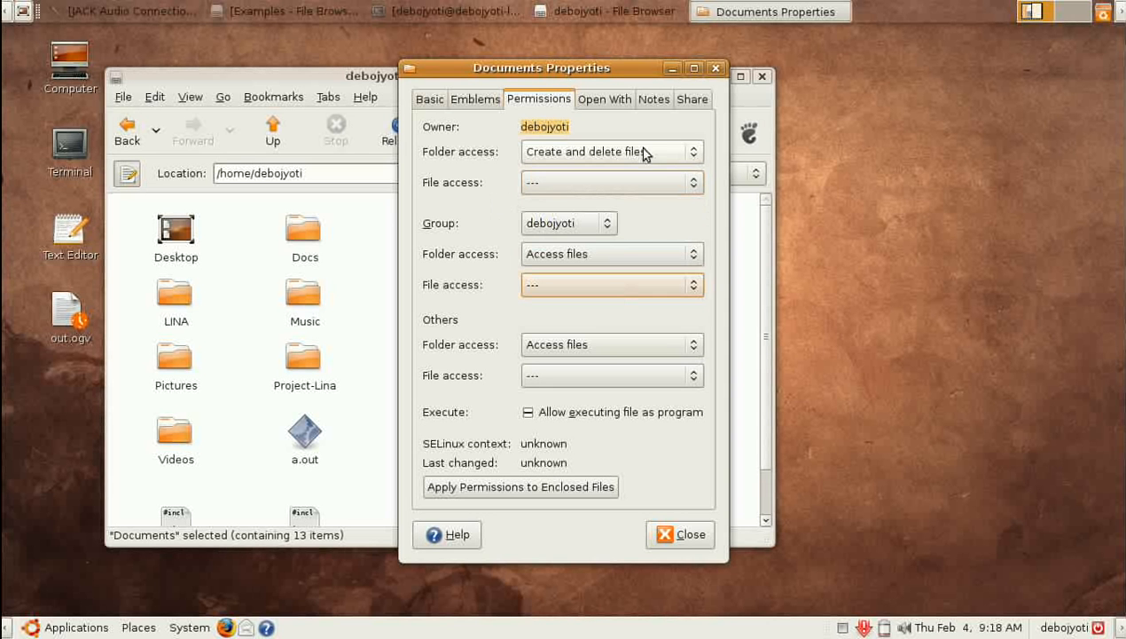
click(612, 152)
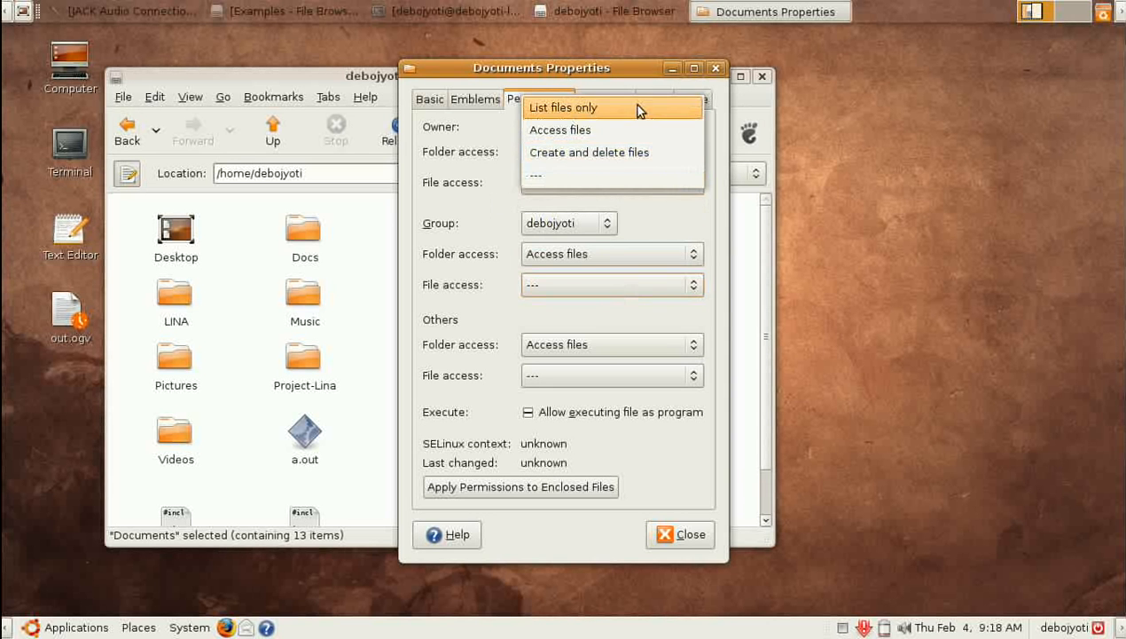
mouse_move(501, 224)
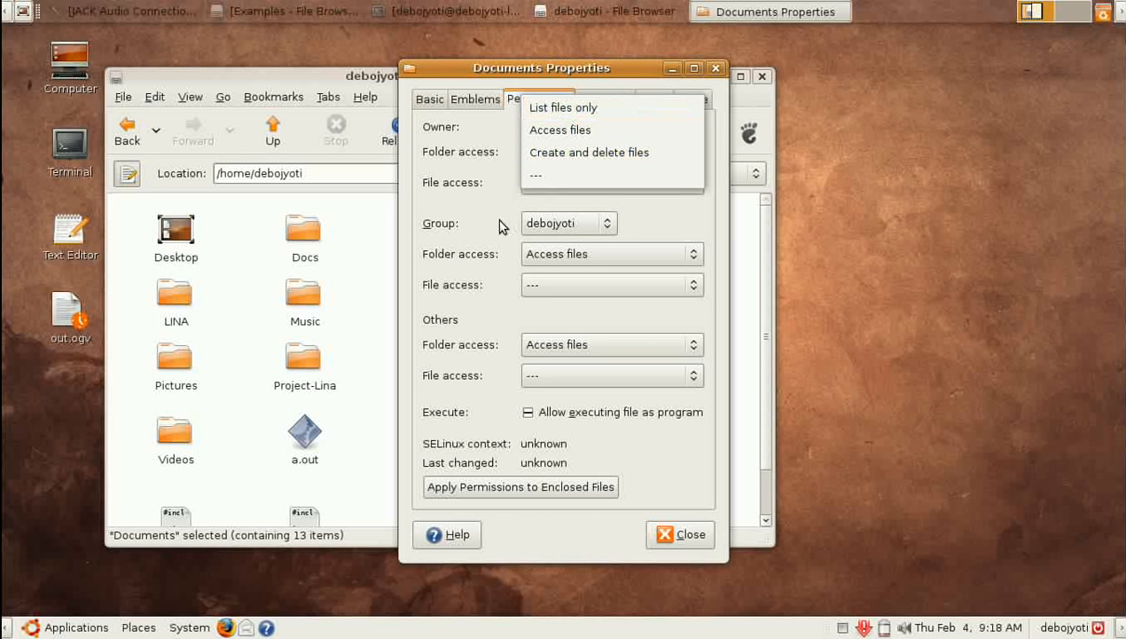
click(589, 152)
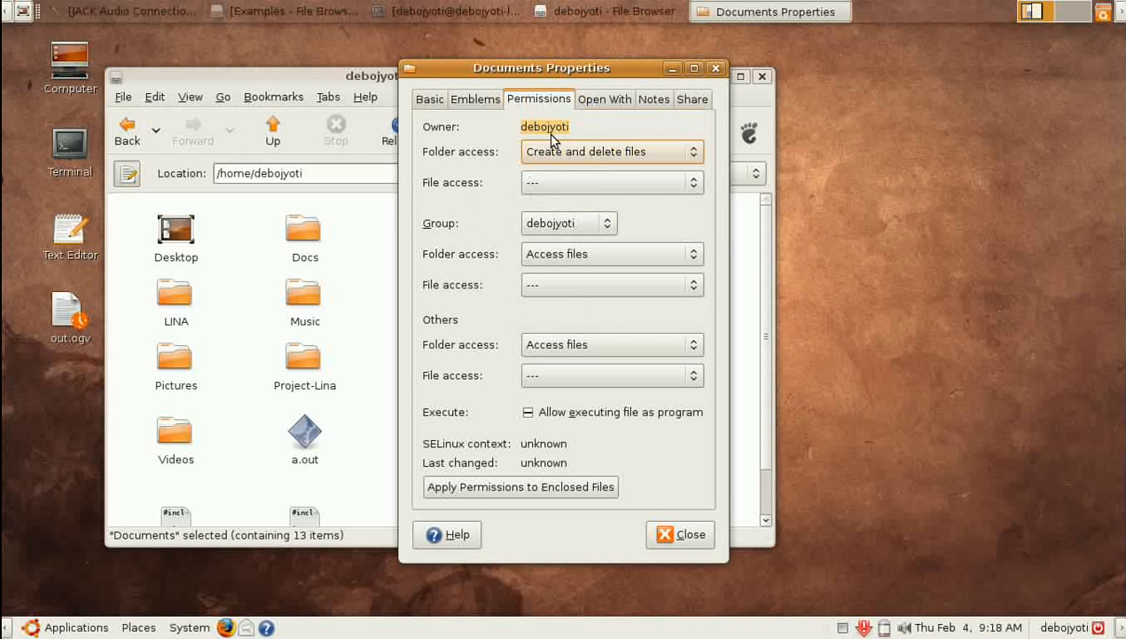
Set the Documents folder's Others folder access and file access both to None.
drag(541, 68, 566, 67)
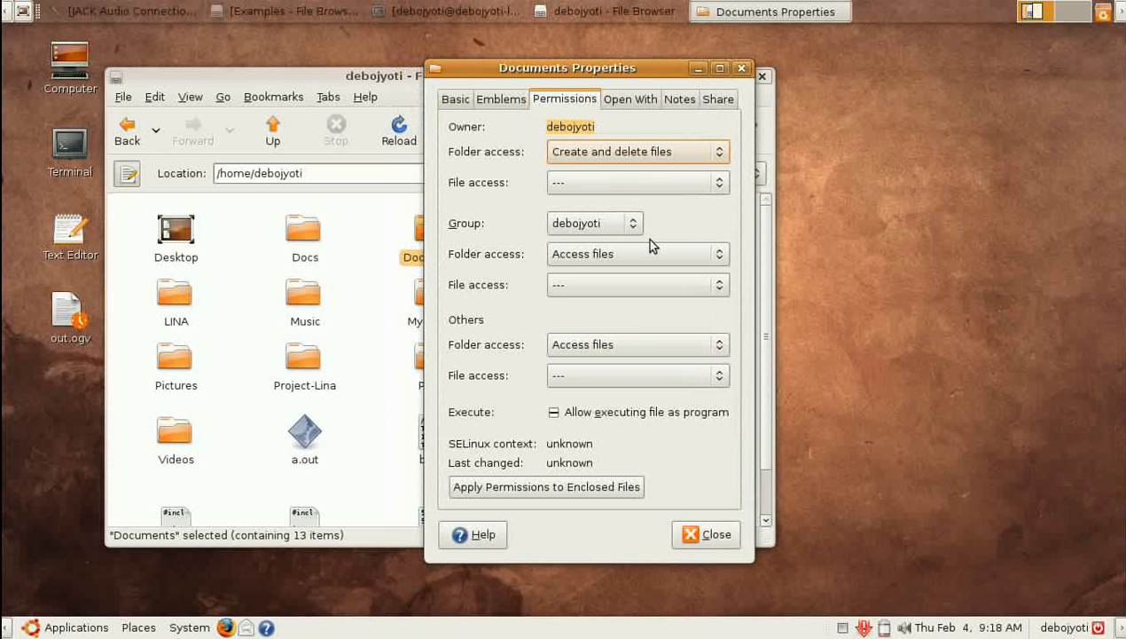
click(637, 285)
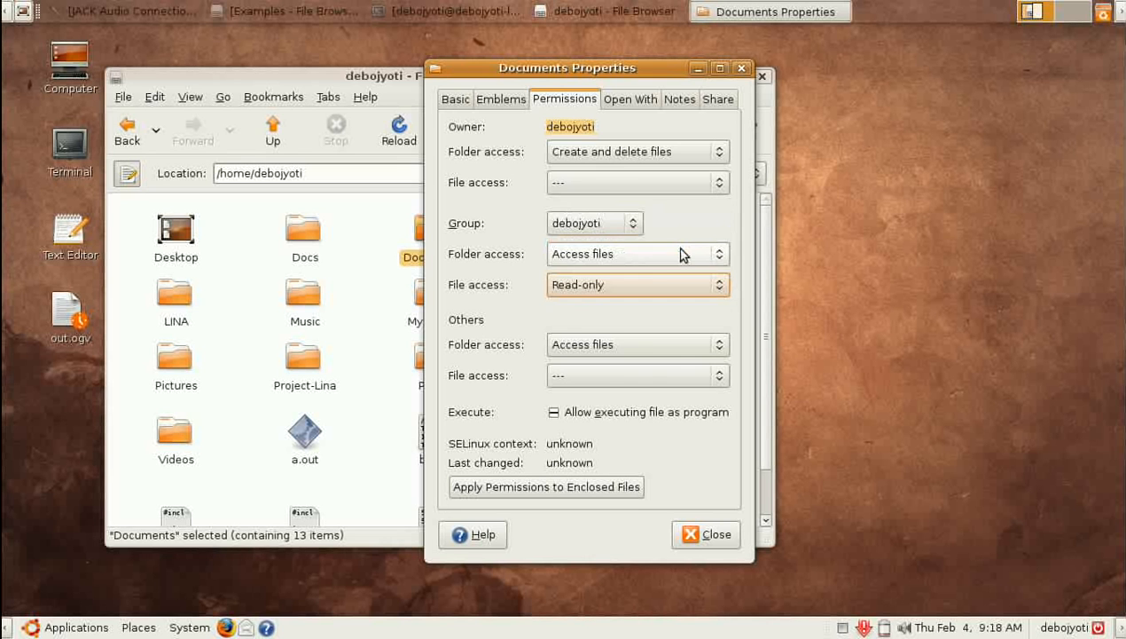
click(637, 254)
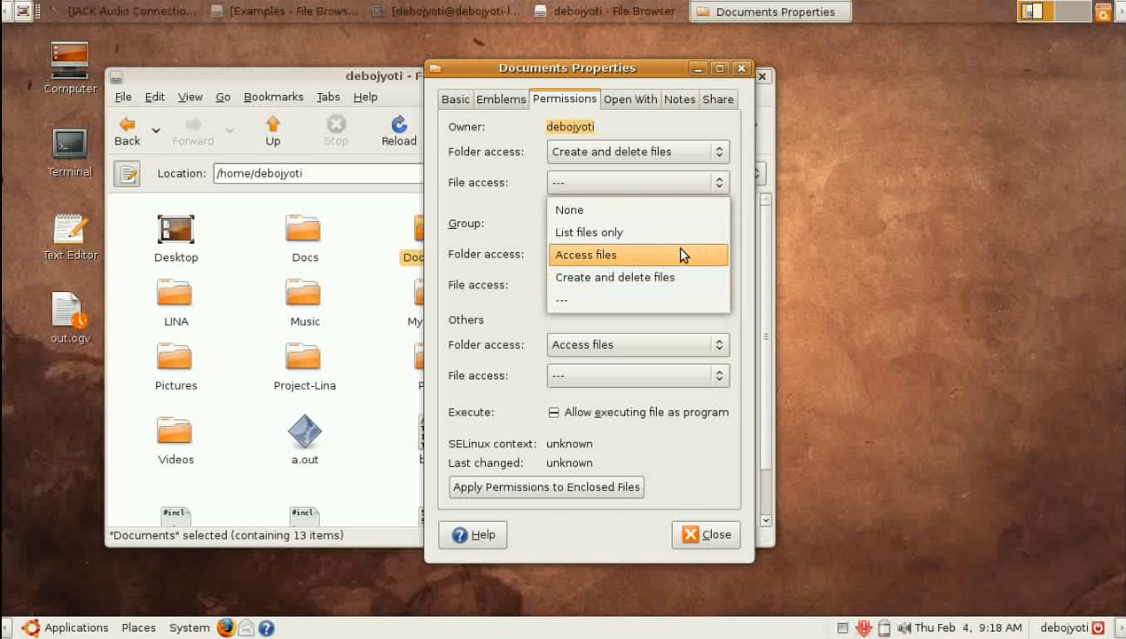
mouse_move(677, 233)
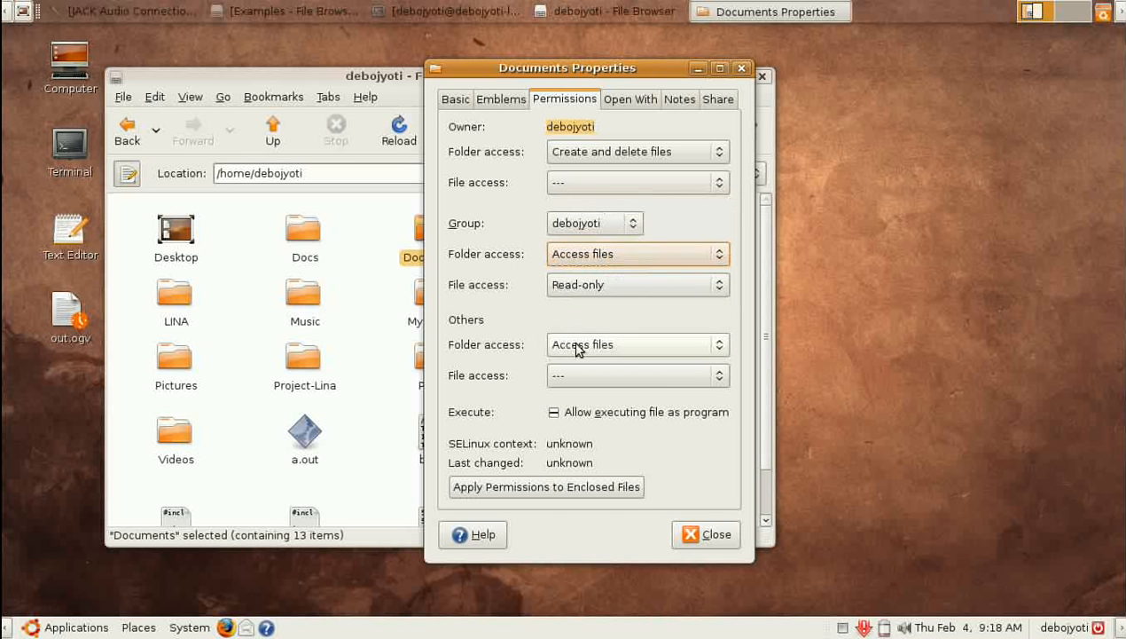
click(637, 284)
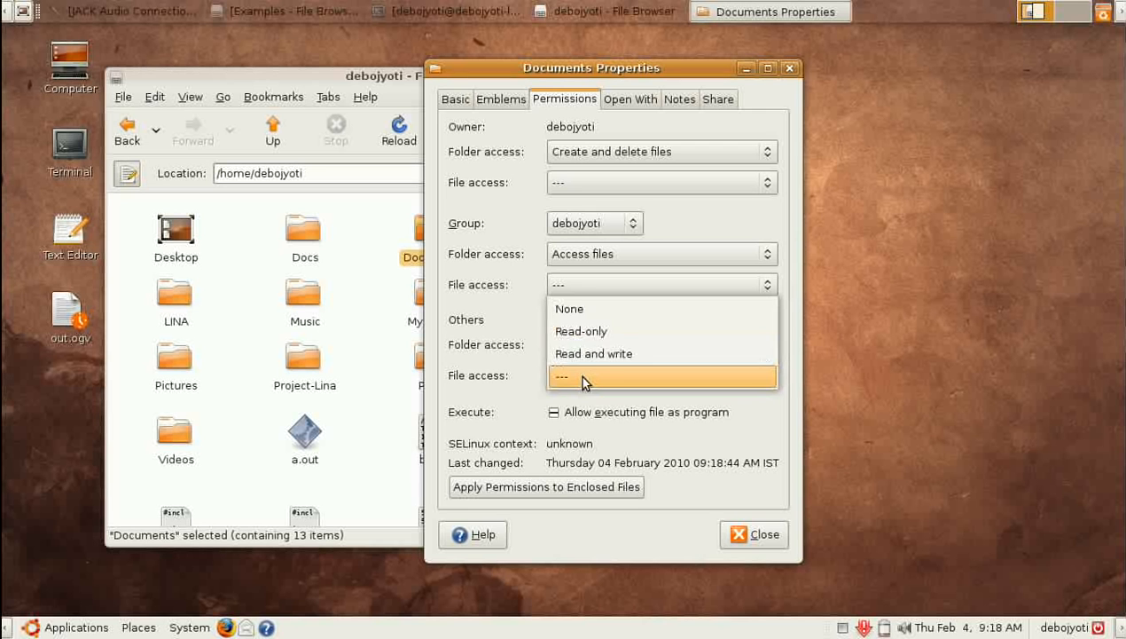
mouse_move(600, 309)
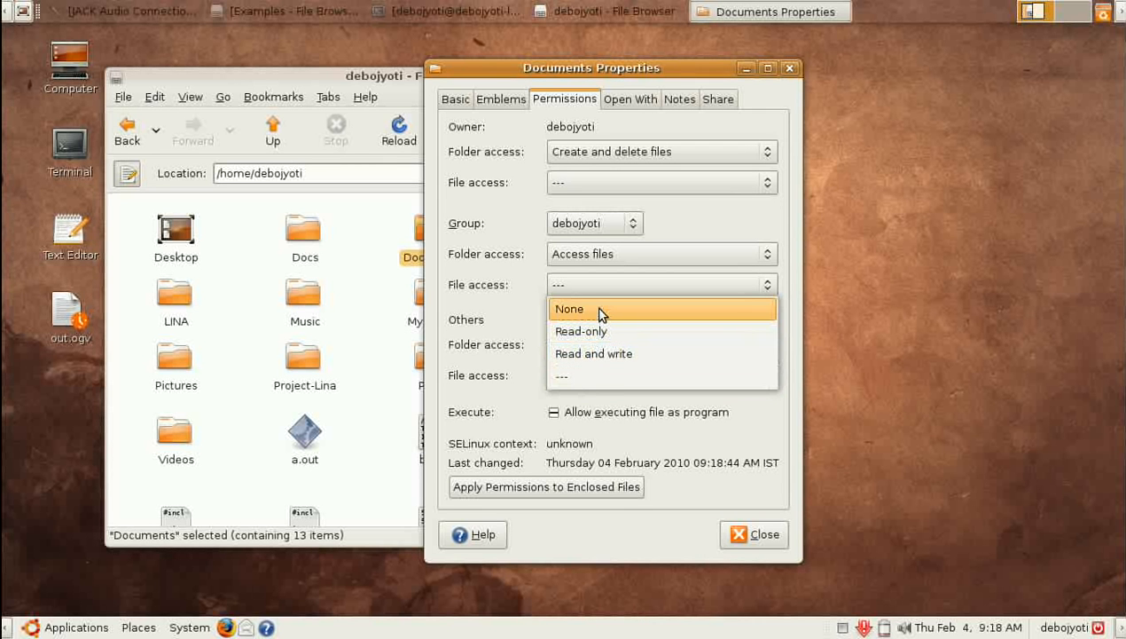
click(571, 309)
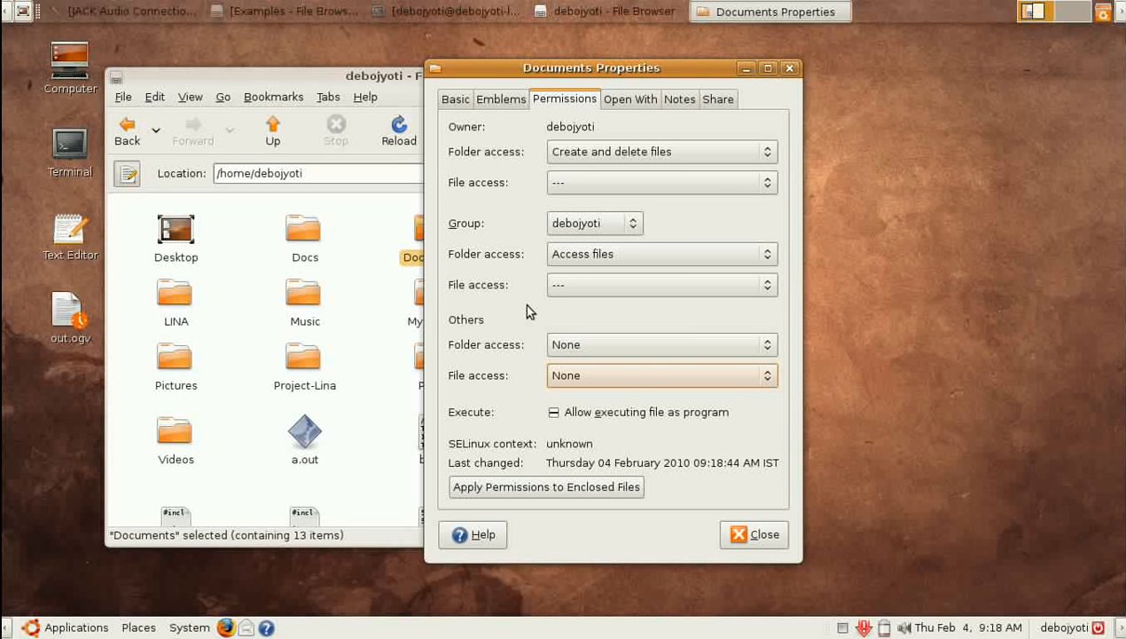
mouse_move(688, 450)
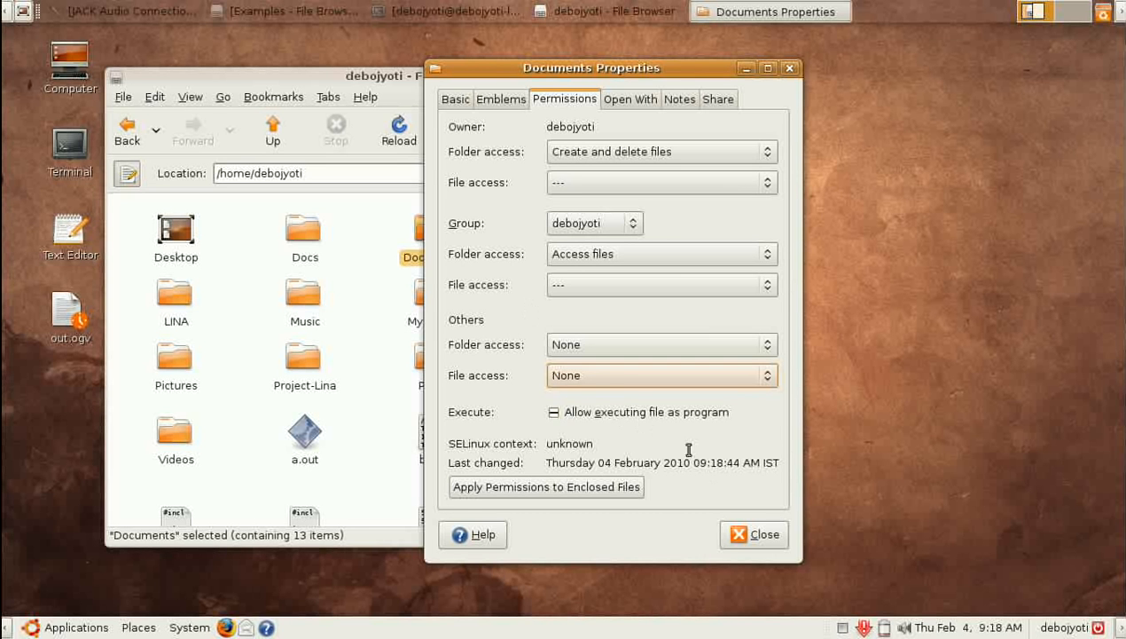
mouse_move(716, 495)
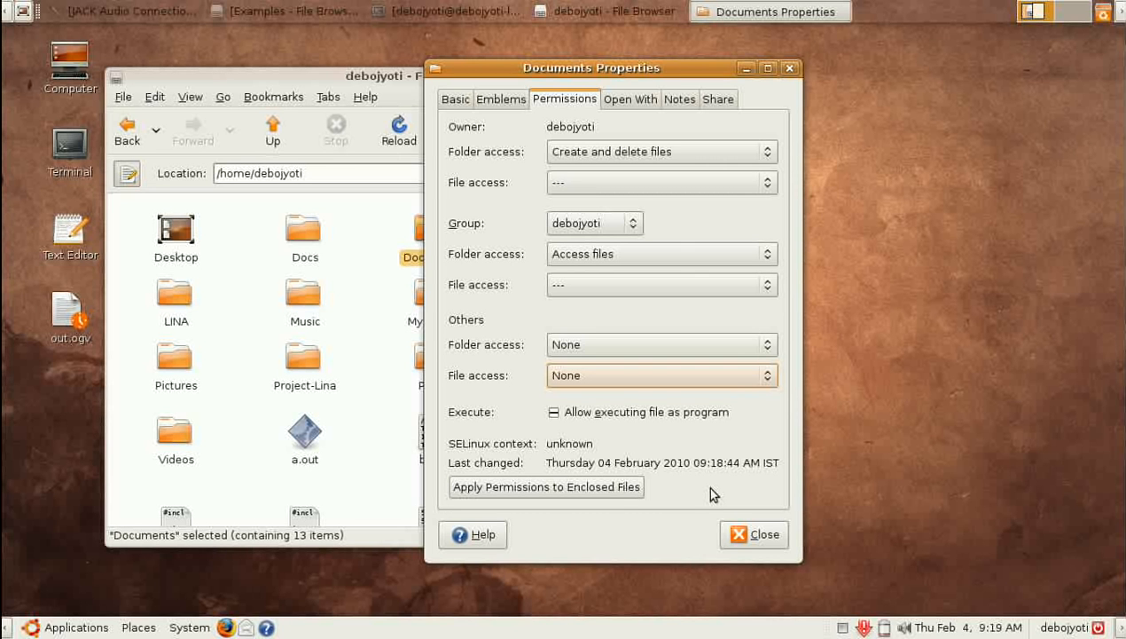
Close the Documents Properties dialog, returning to the home folder with Documents selected.
click(753, 534)
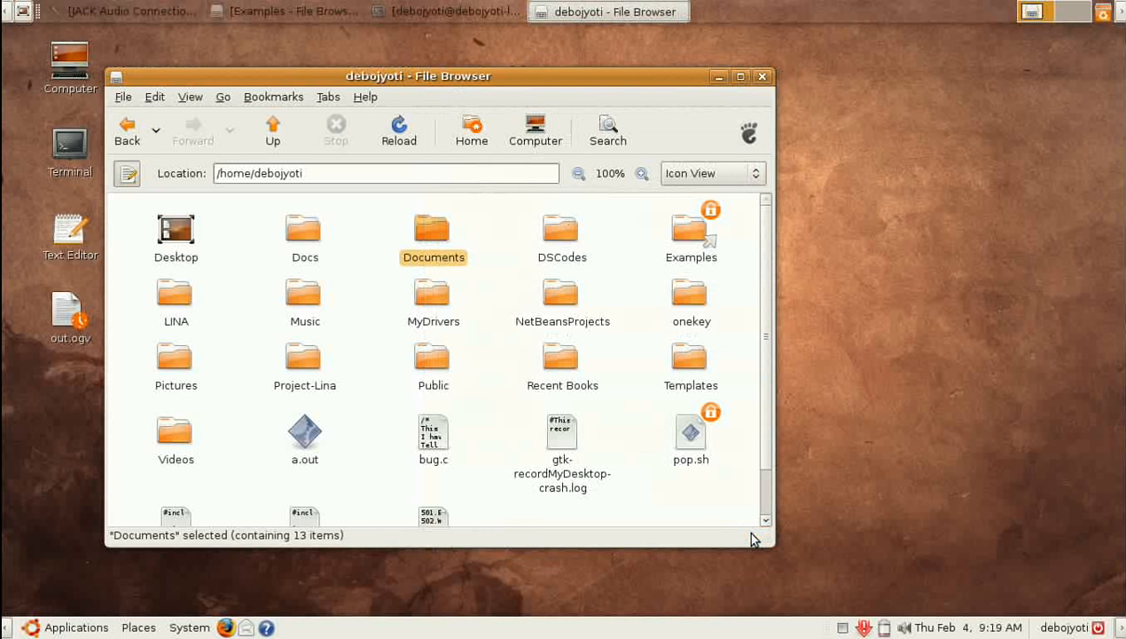
mouse_move(743, 513)
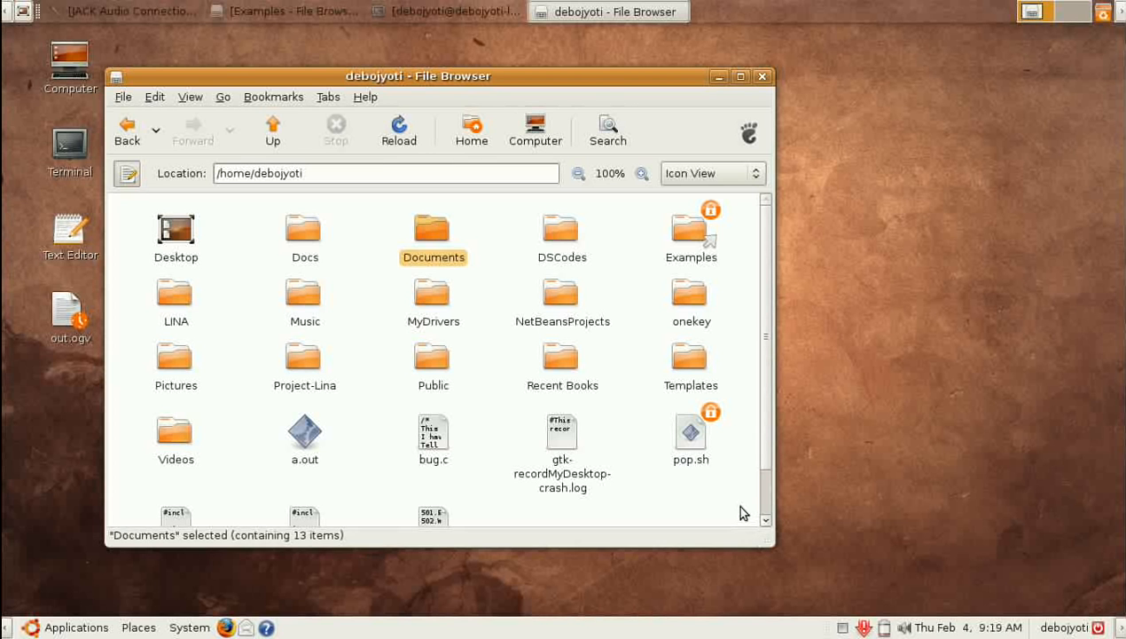